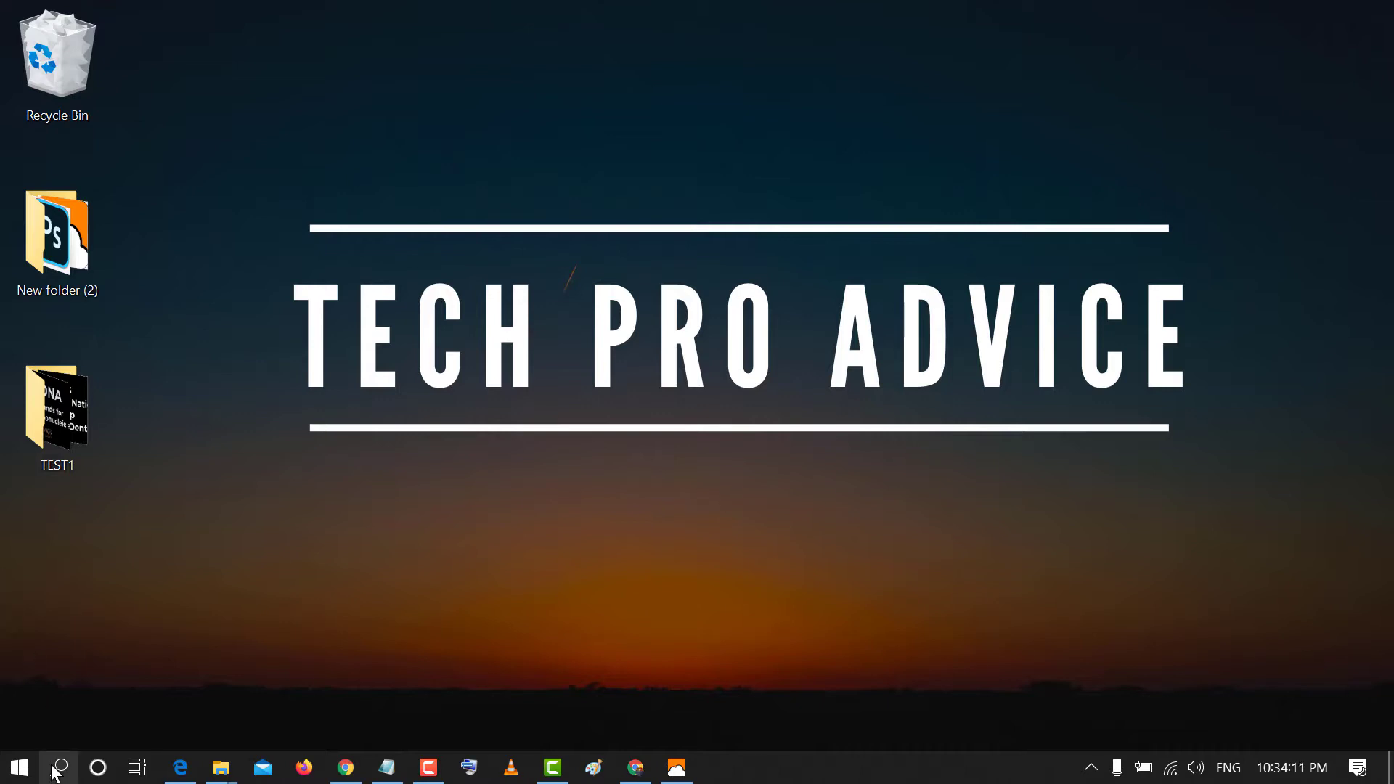
Search Windows for 'paint' to find the Paint 3D app
left_click(60, 766)
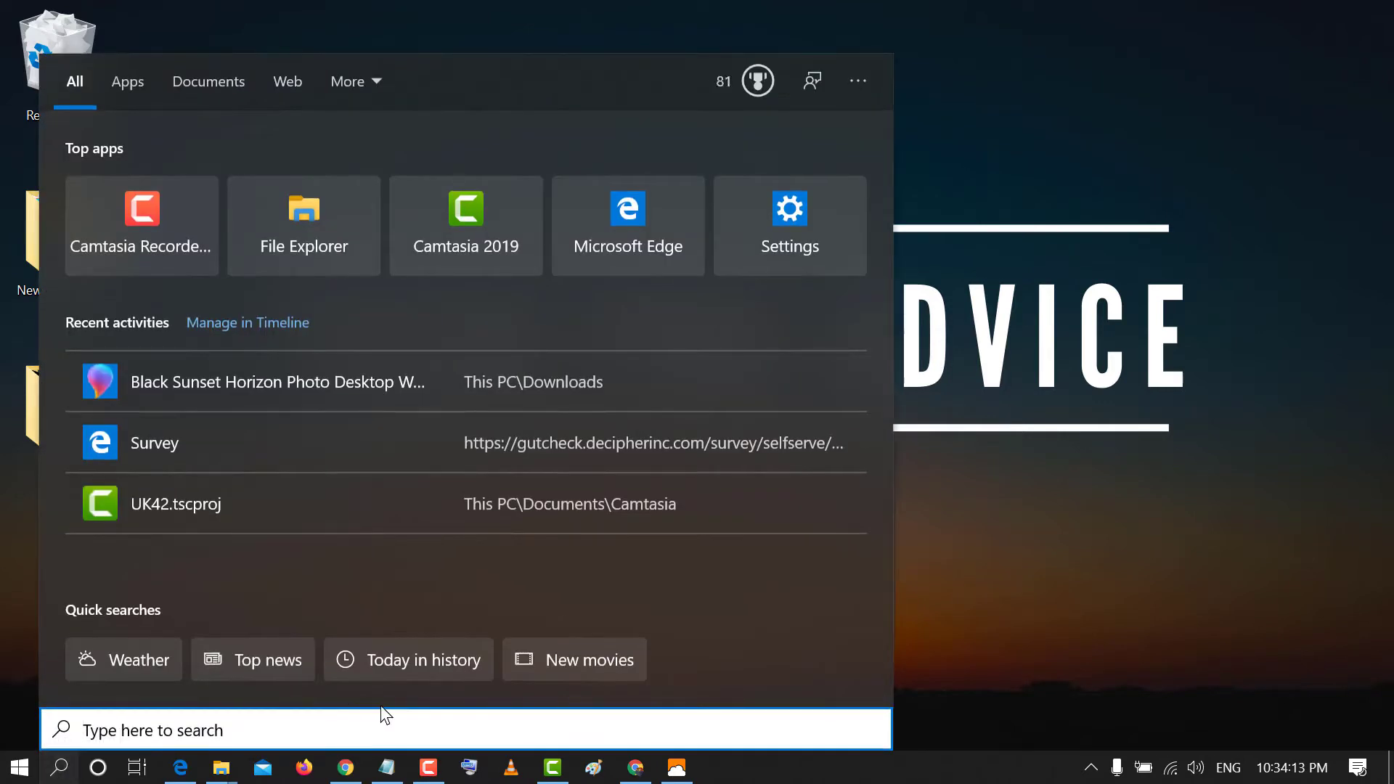
type("p")
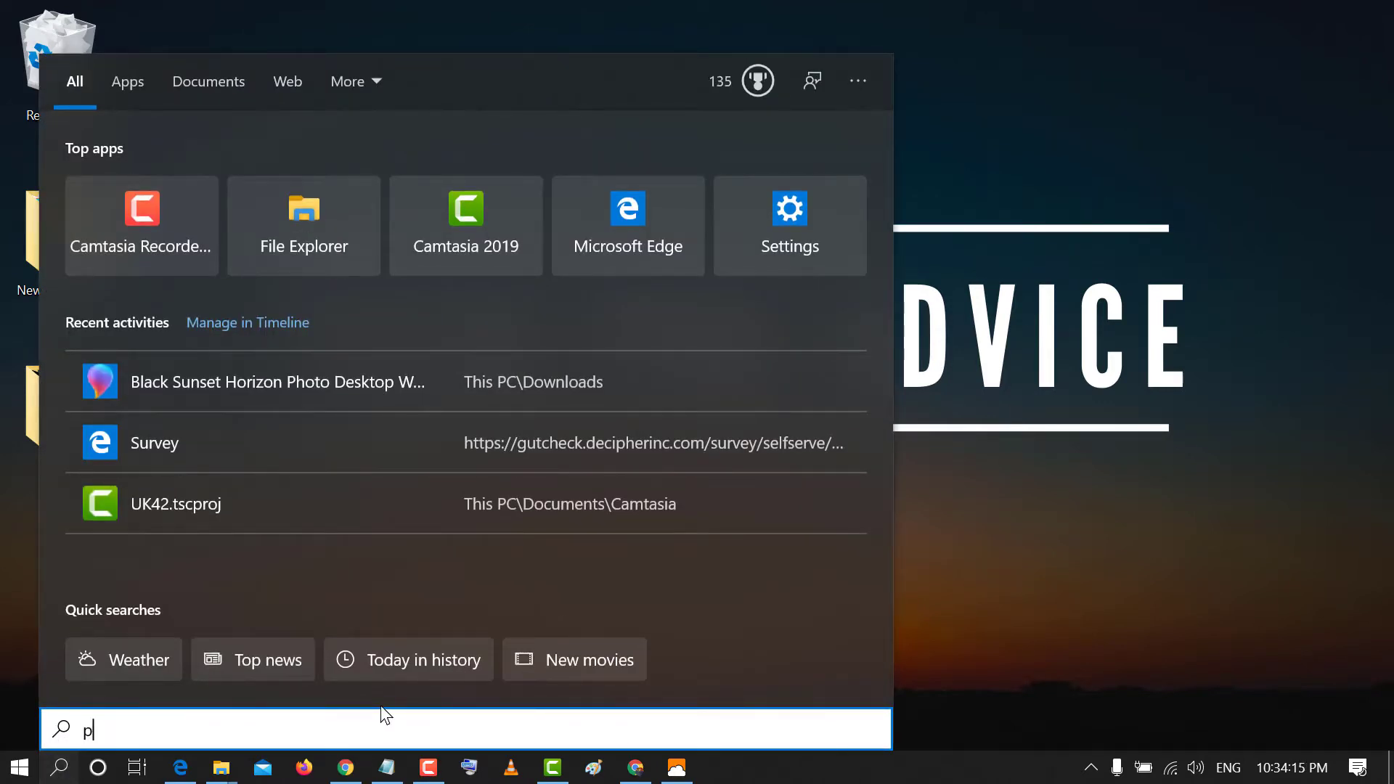
type("aint")
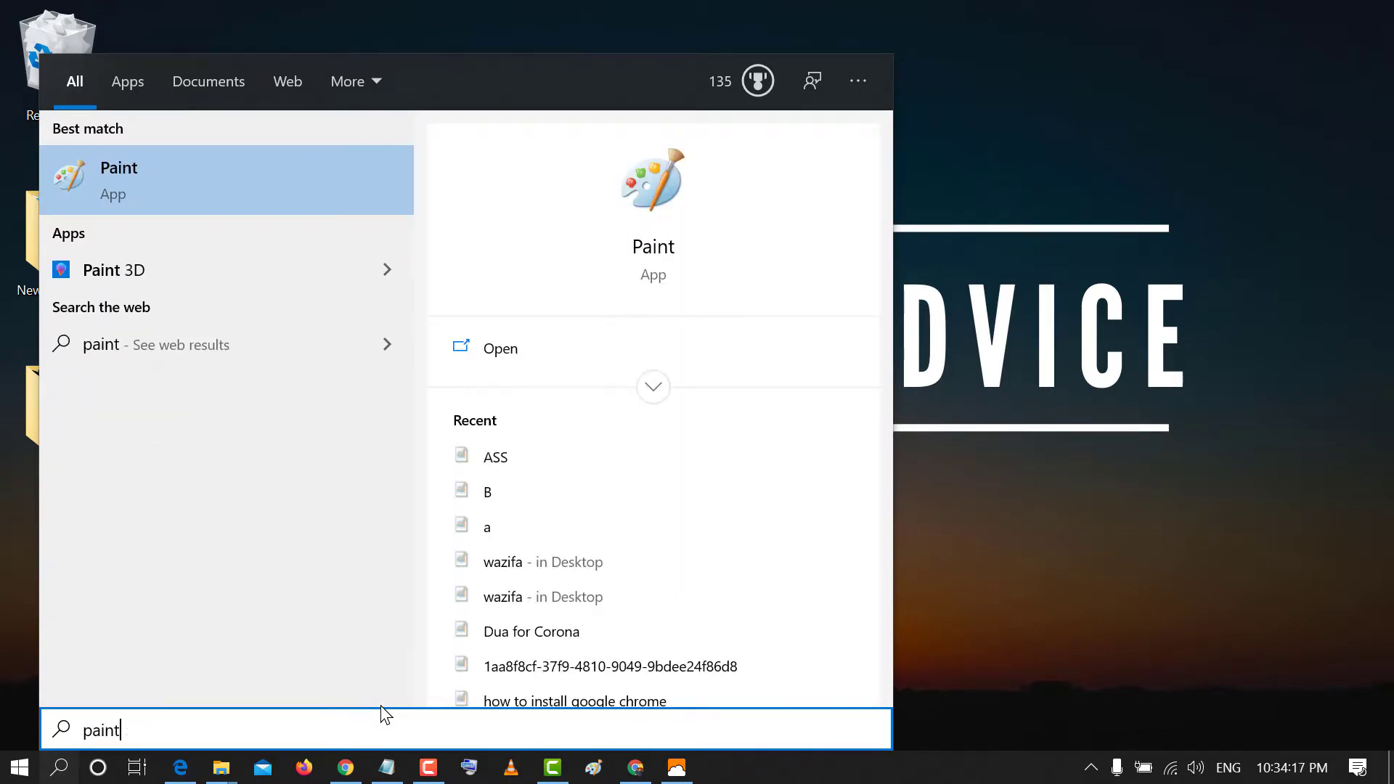
mouse_move(134, 270)
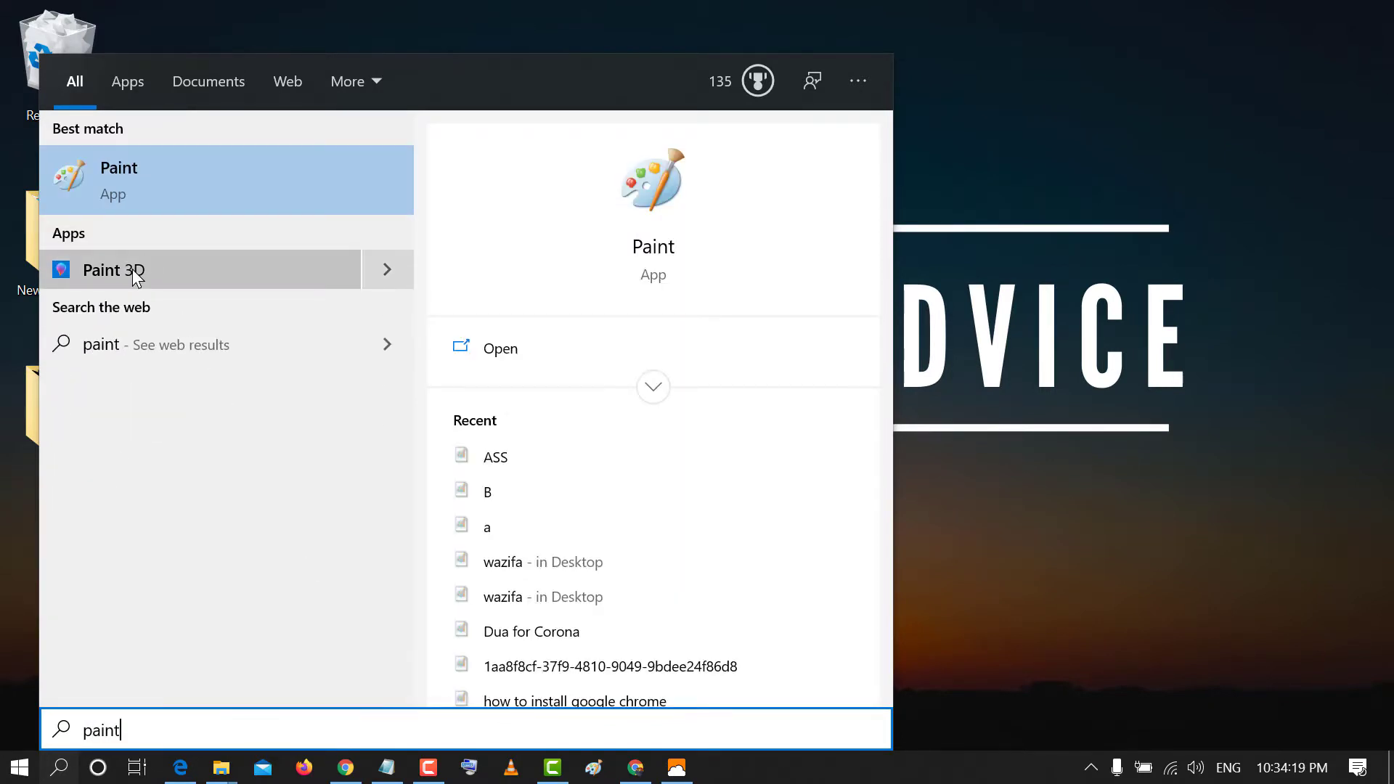
Launch Paint 3D and browse for the banner image in the Downloads folder
left_click(113, 270)
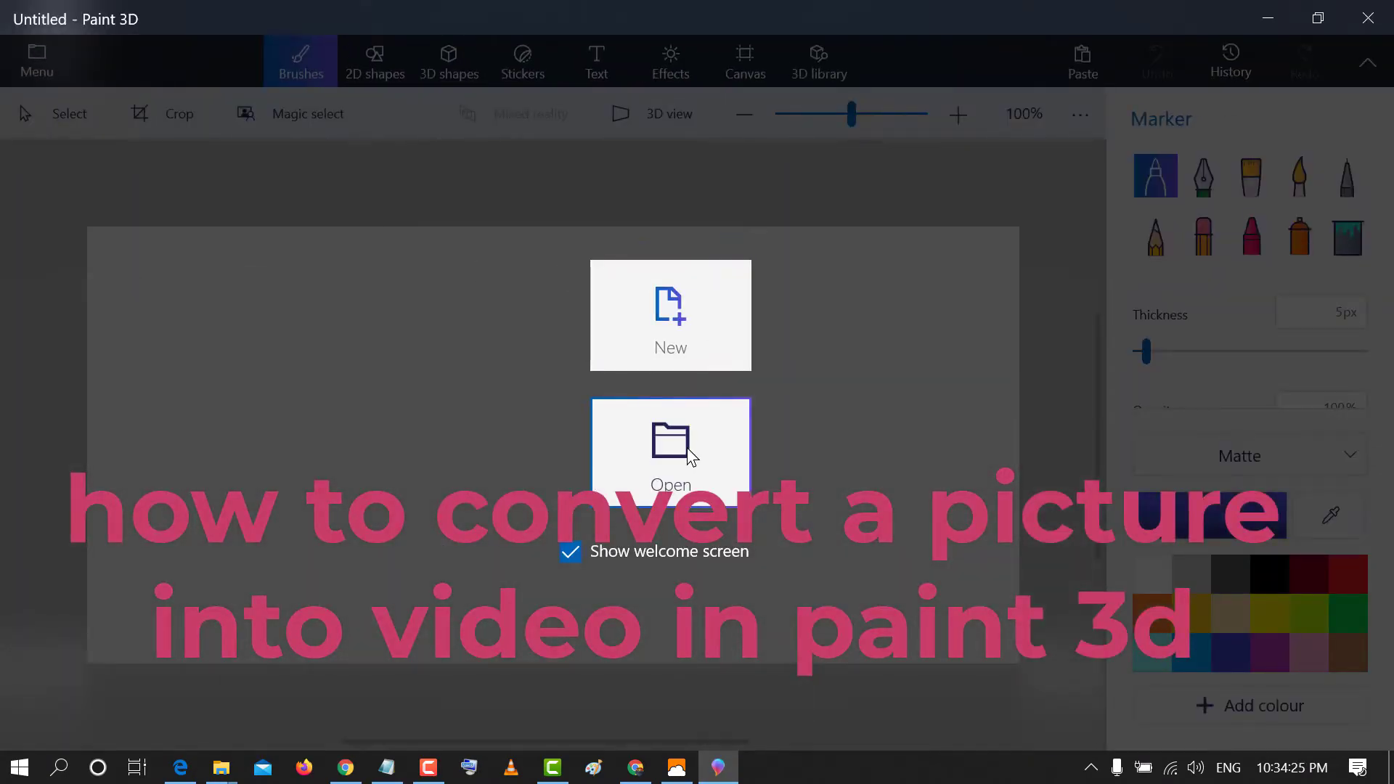
left_click(669, 314)
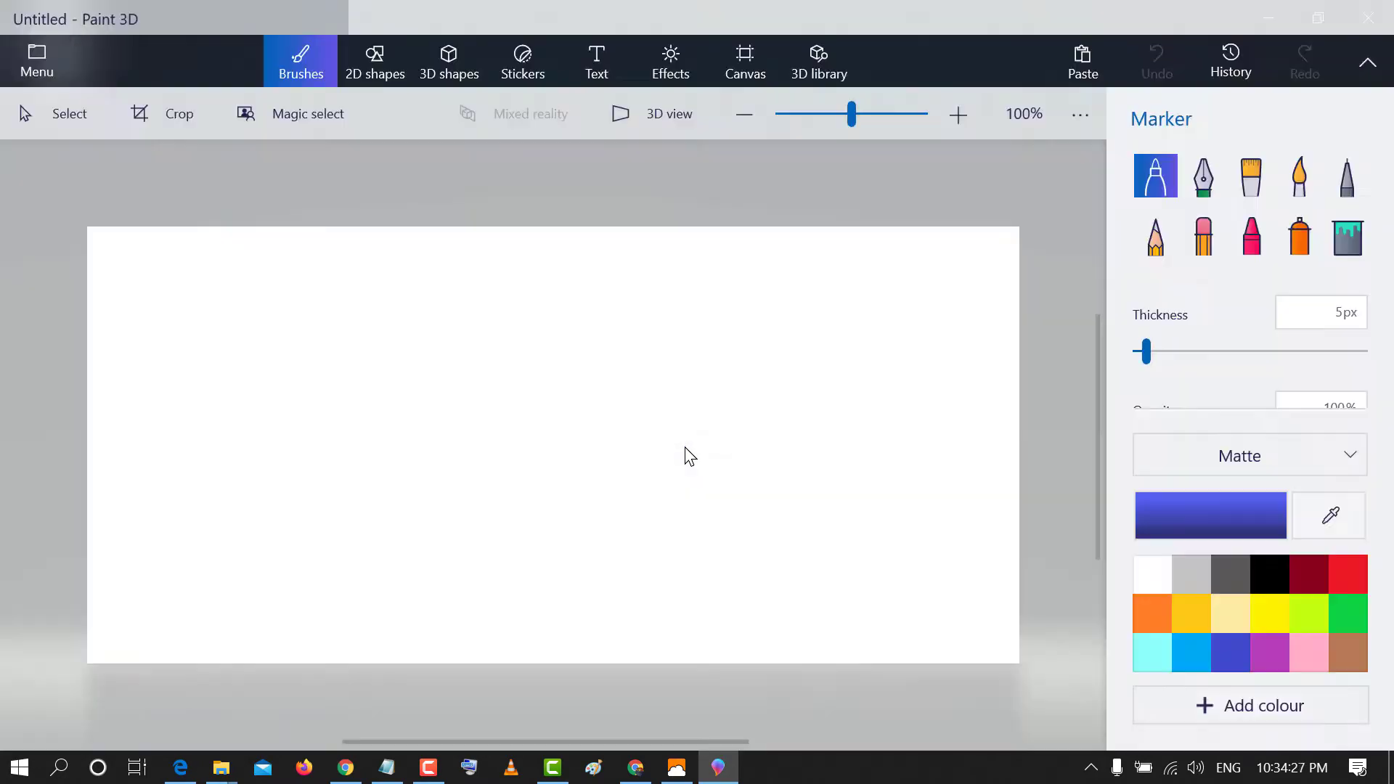
left_click(35, 61)
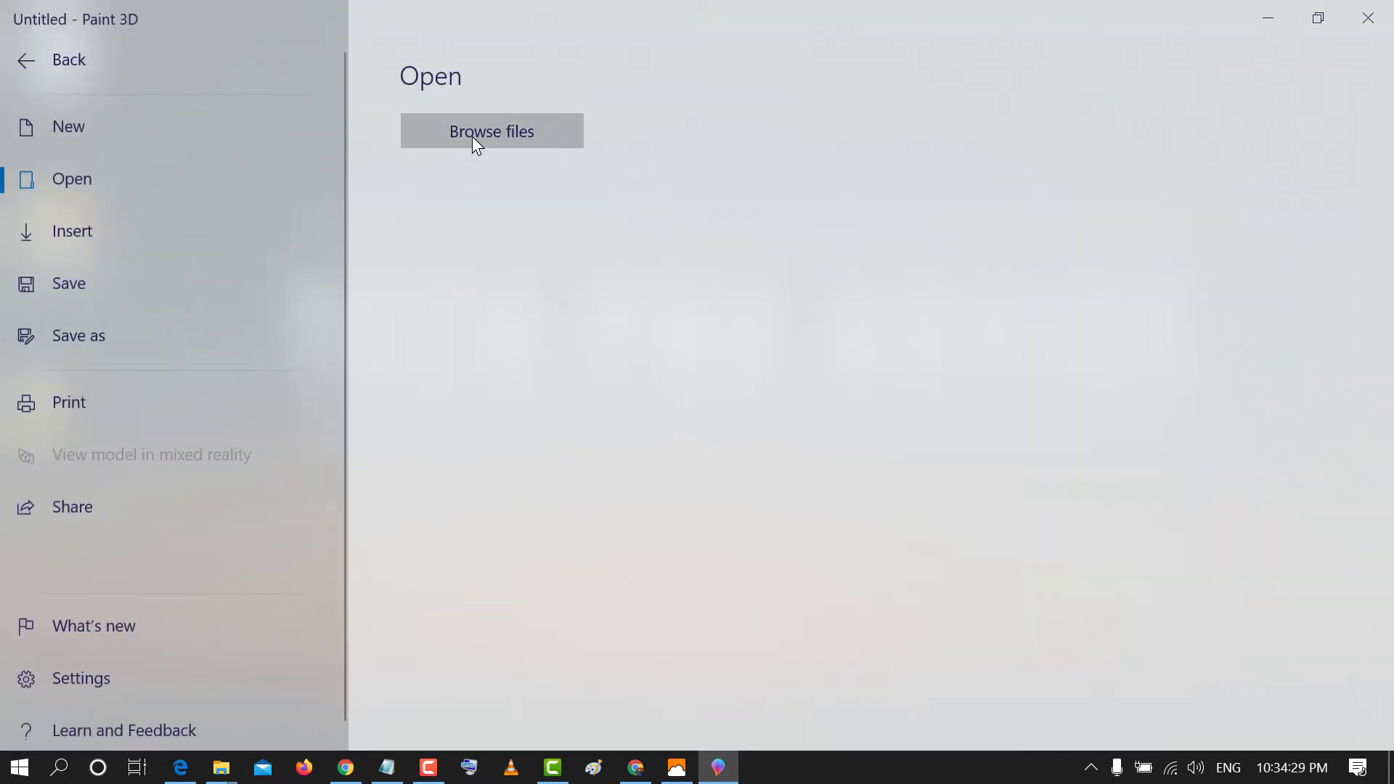
left_click(491, 132)
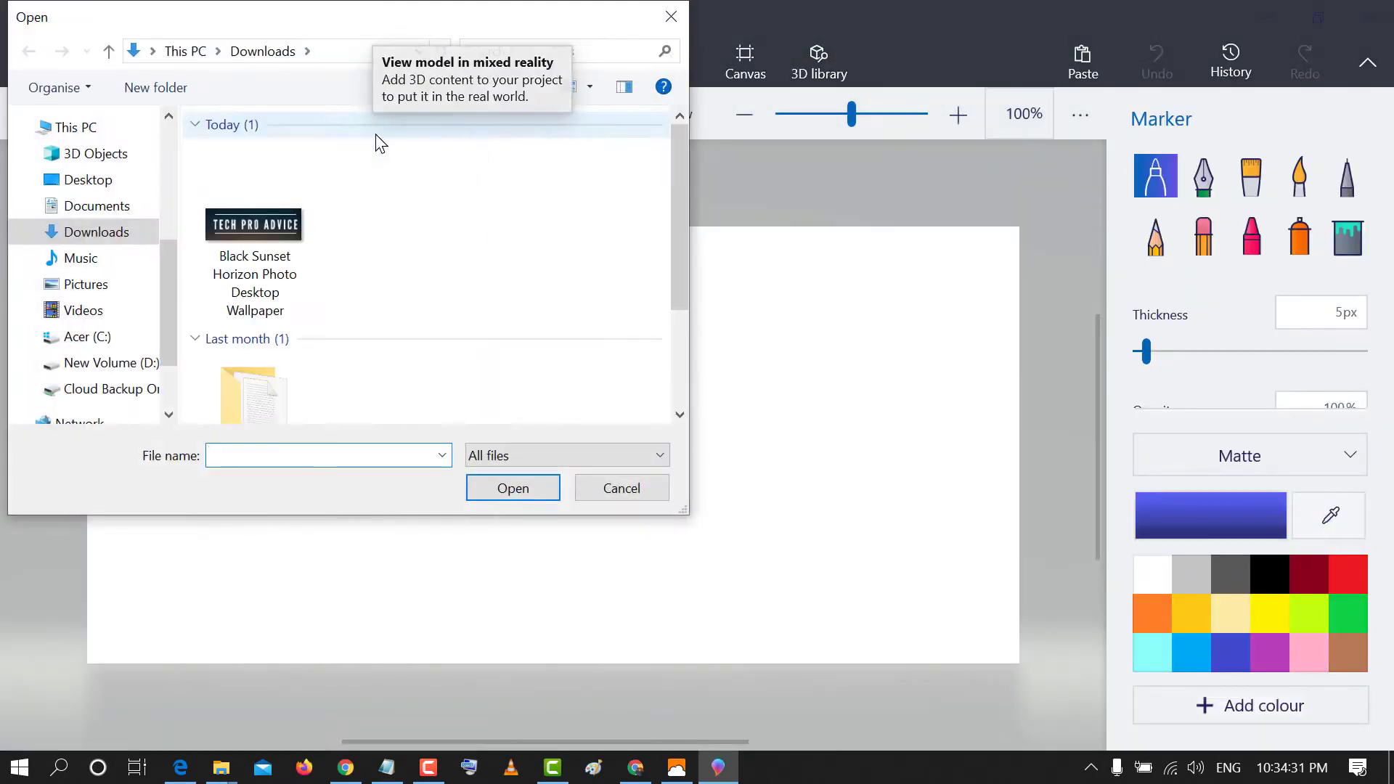
mouse_move(253, 224)
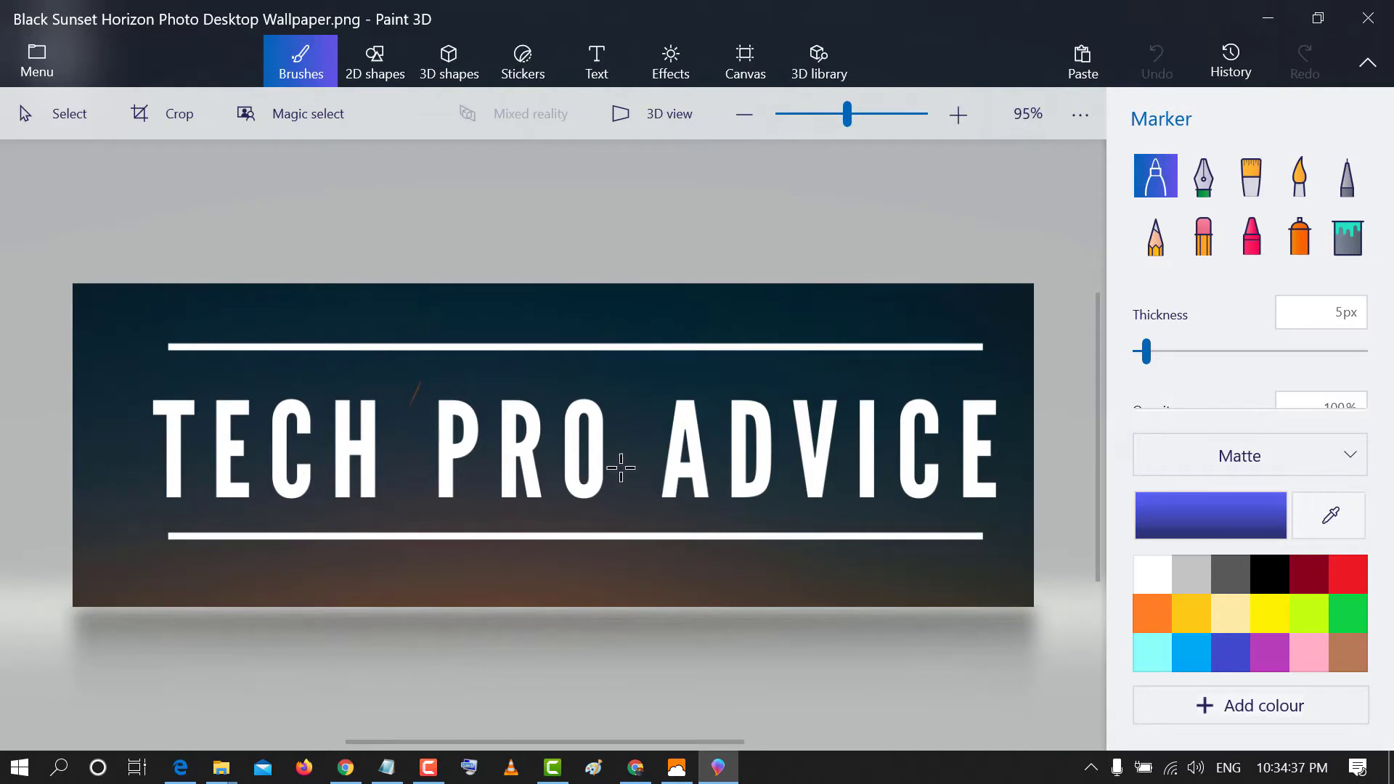
mouse_move(631, 593)
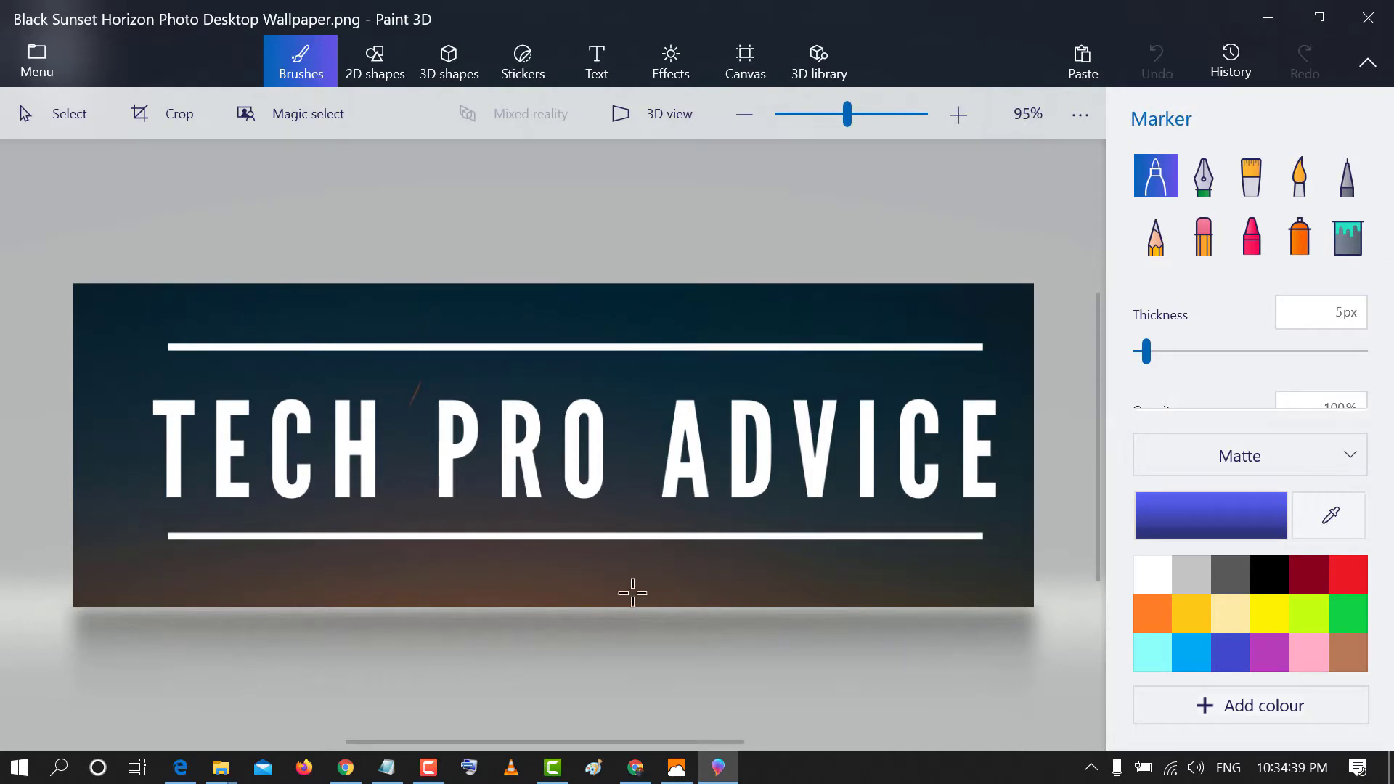
mouse_move(51, 123)
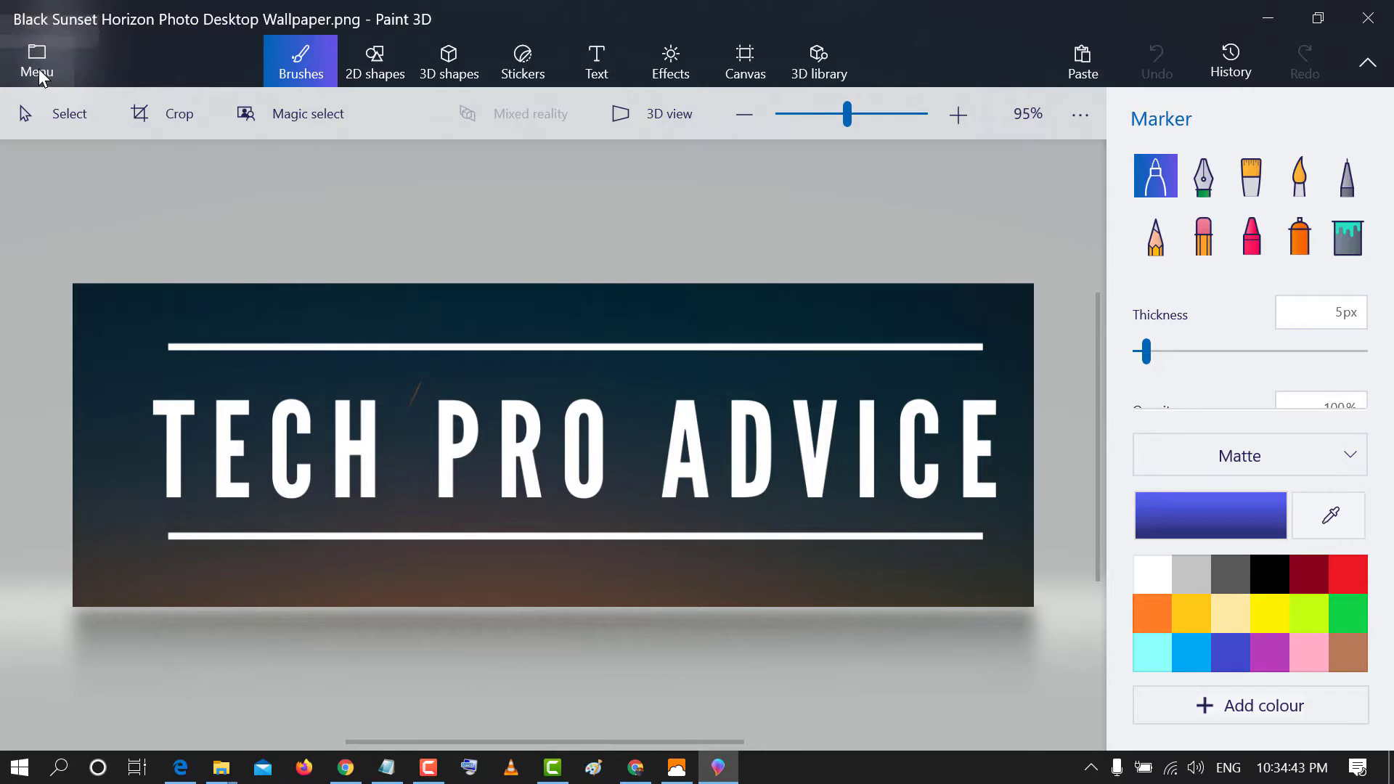
Save a copy of the banner as Video to reach the MP4 export settings
left_click(36, 63)
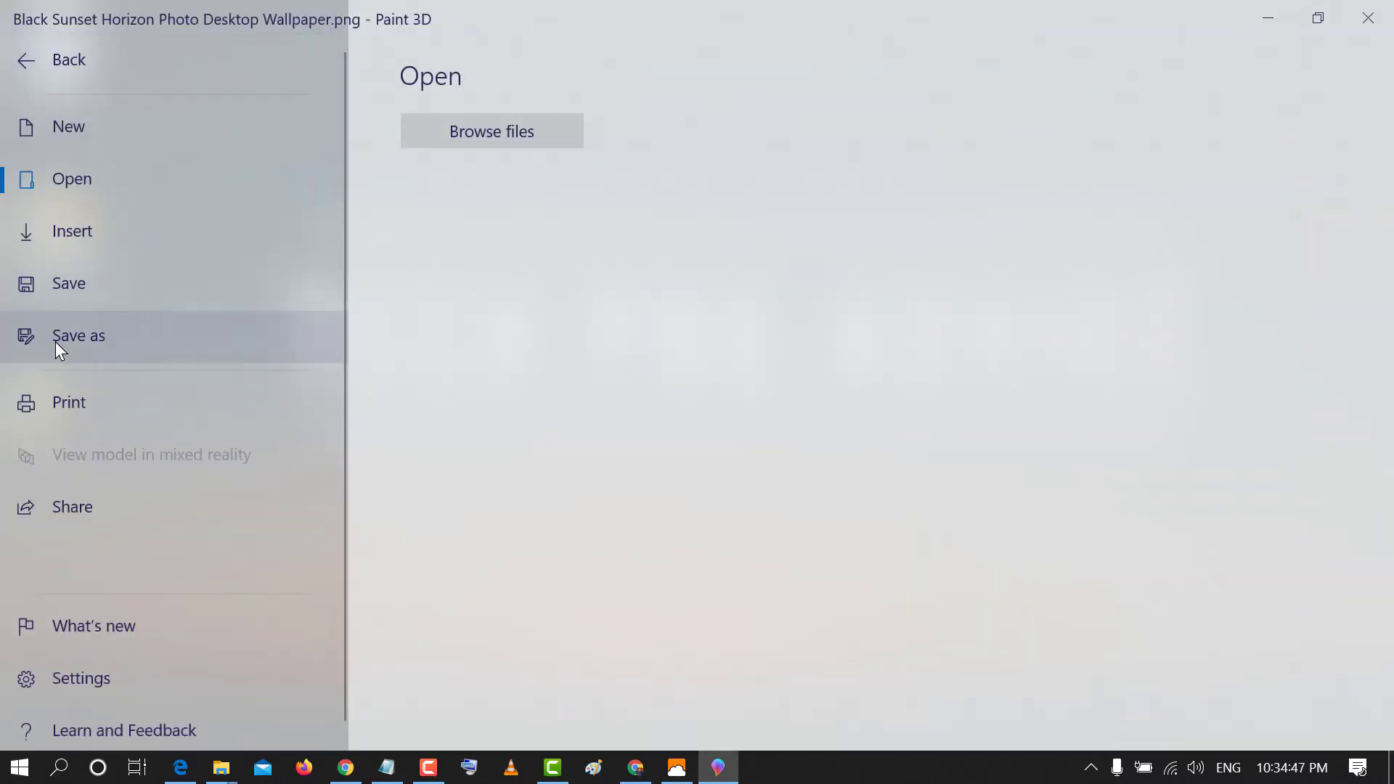
left_click(78, 335)
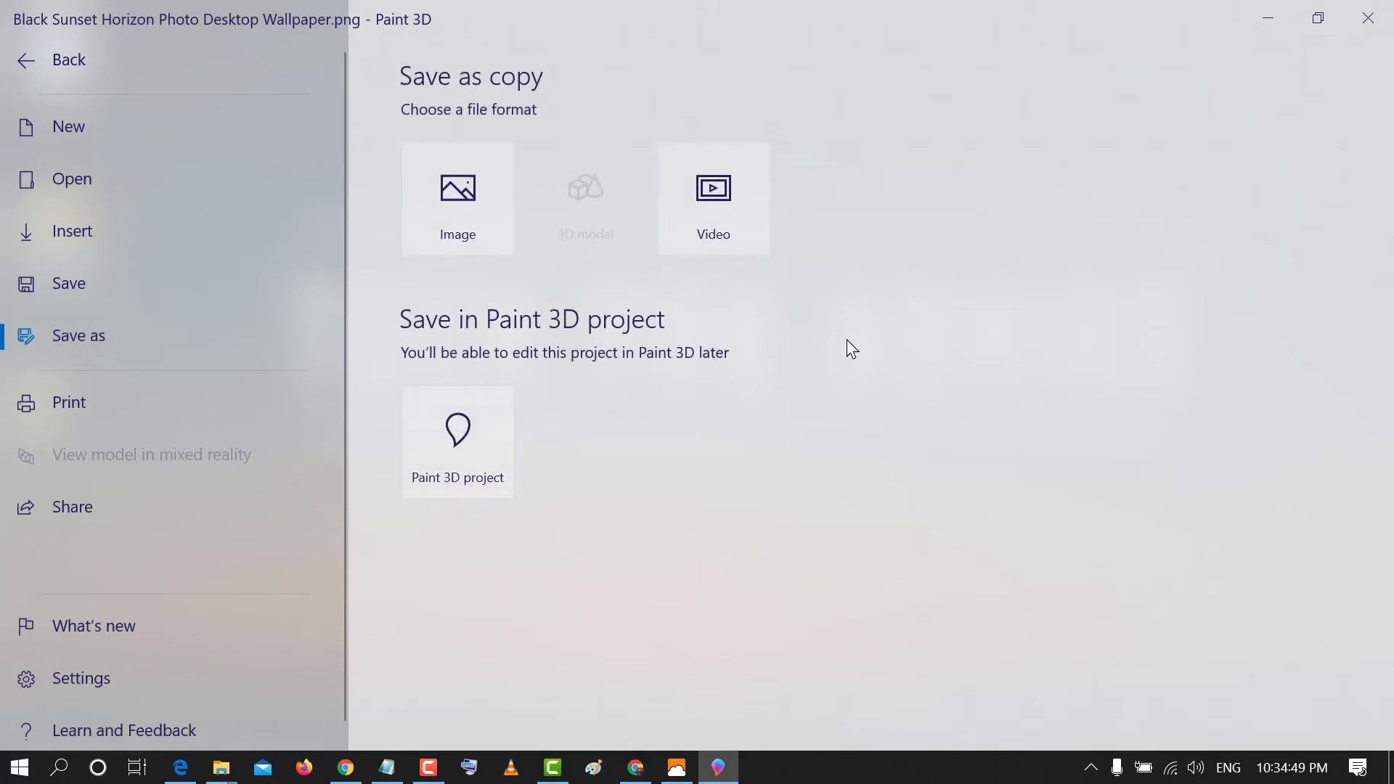
mouse_move(713, 198)
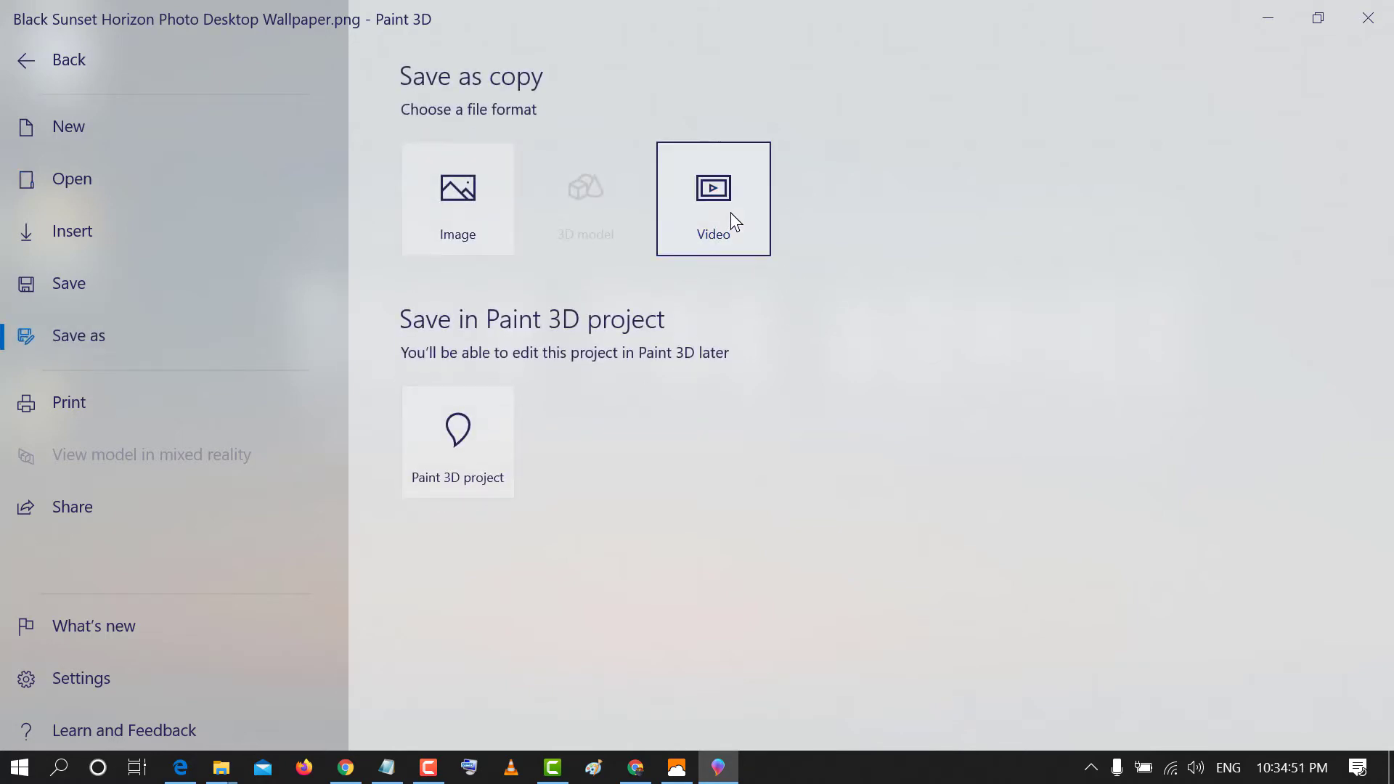
left_click(712, 198)
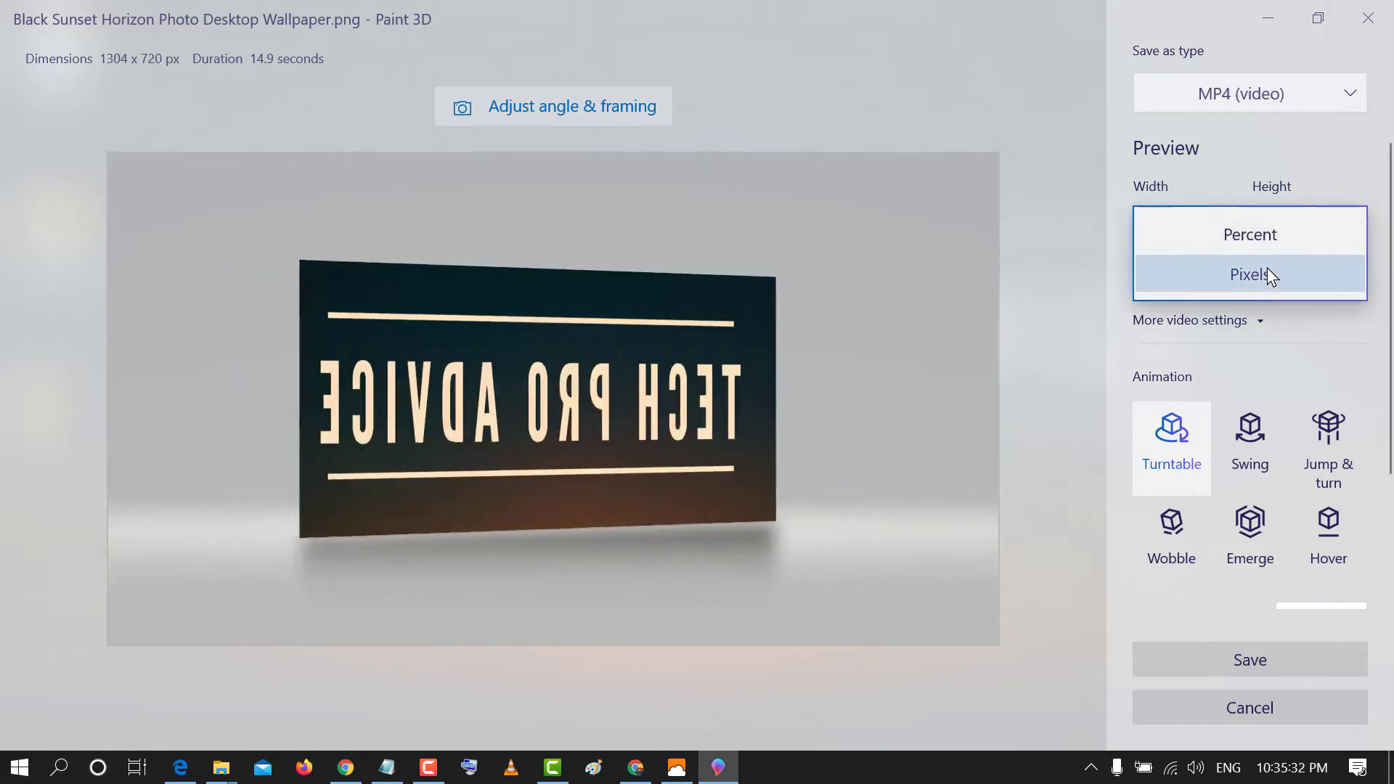
Set the 1304×720 MP4 export to 60 frames per second and 97% quality
left_click(1248, 274)
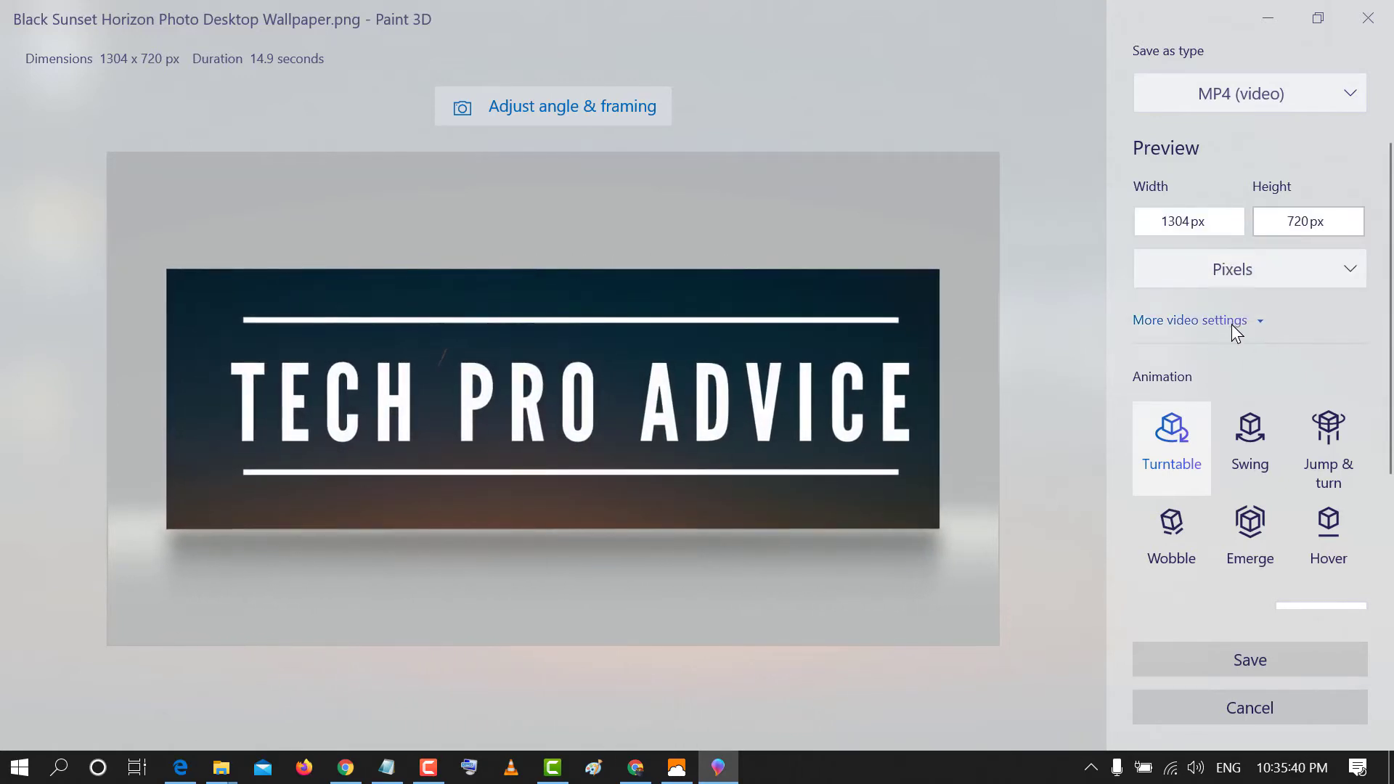
left_click(1190, 320)
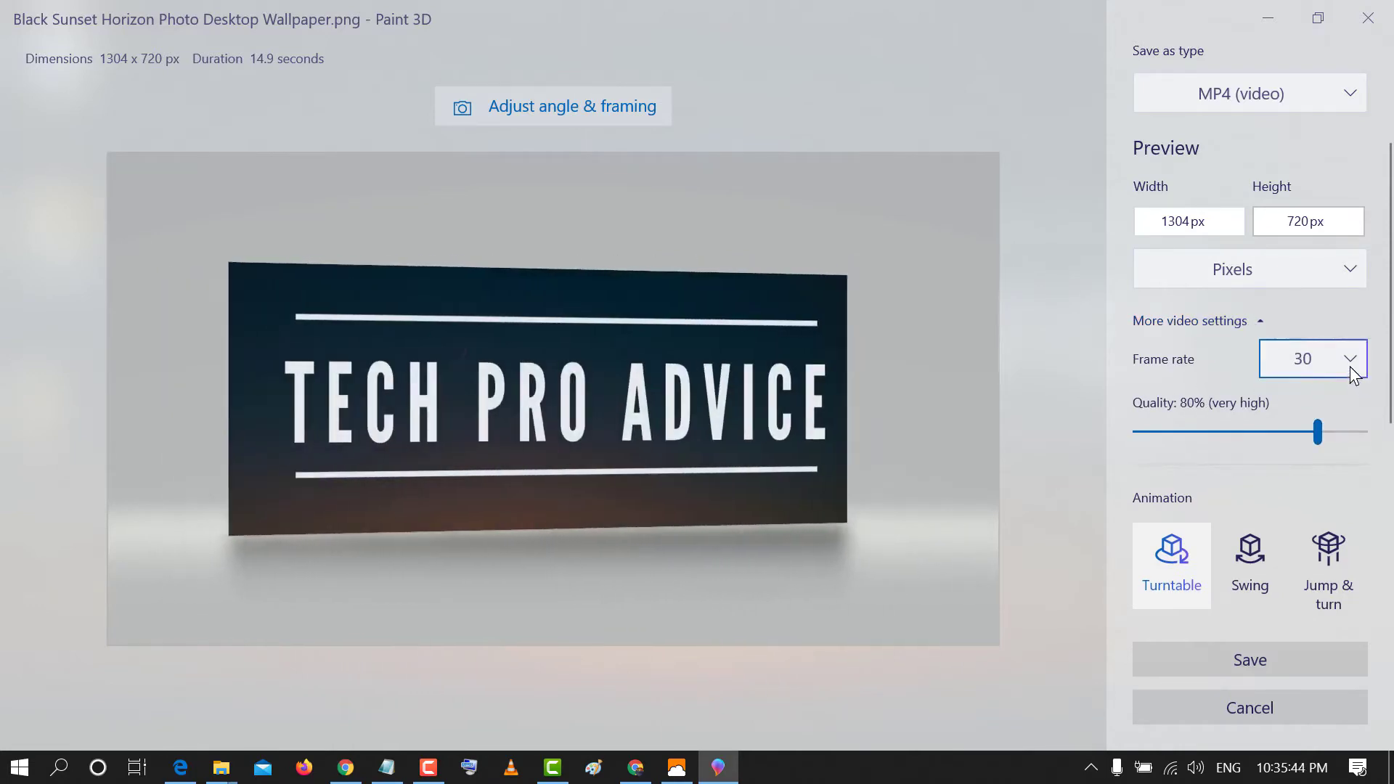
left_click(1314, 360)
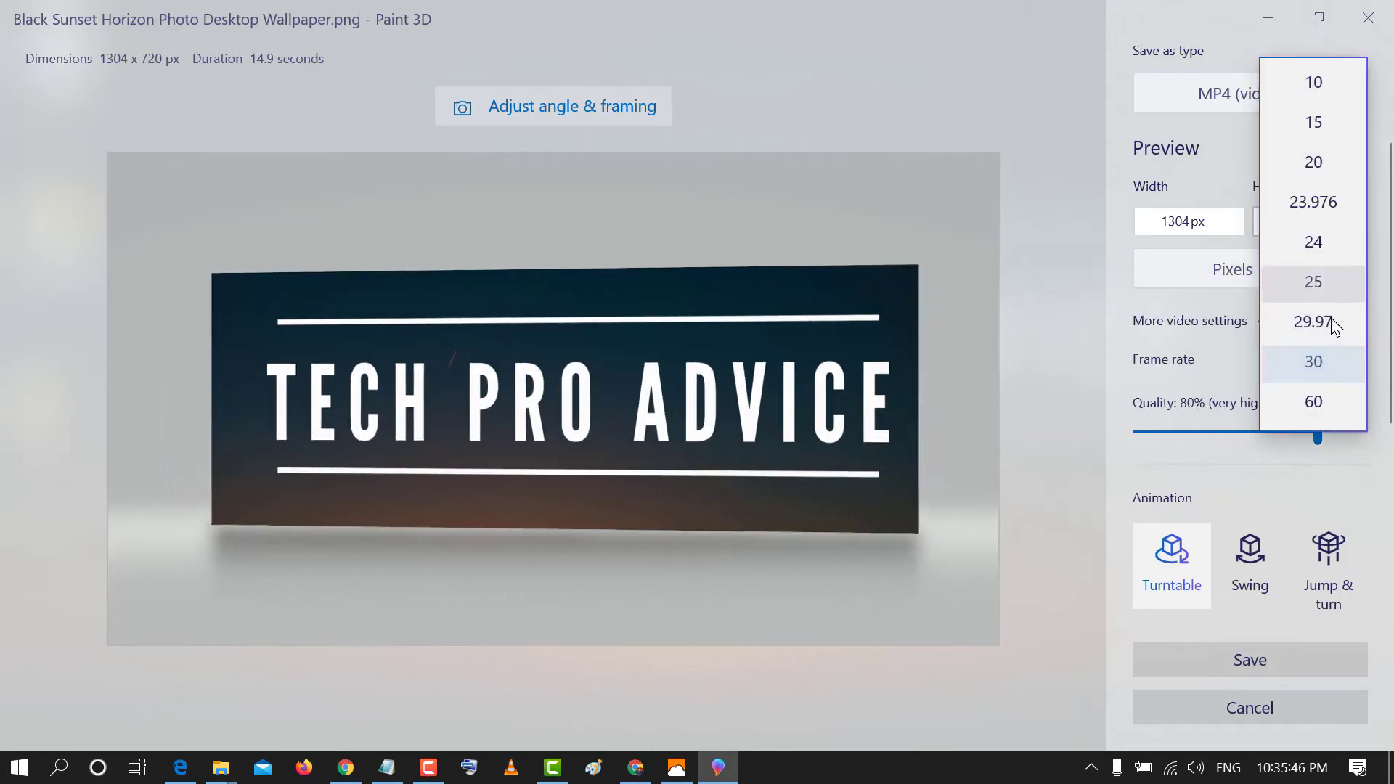
left_click(1312, 400)
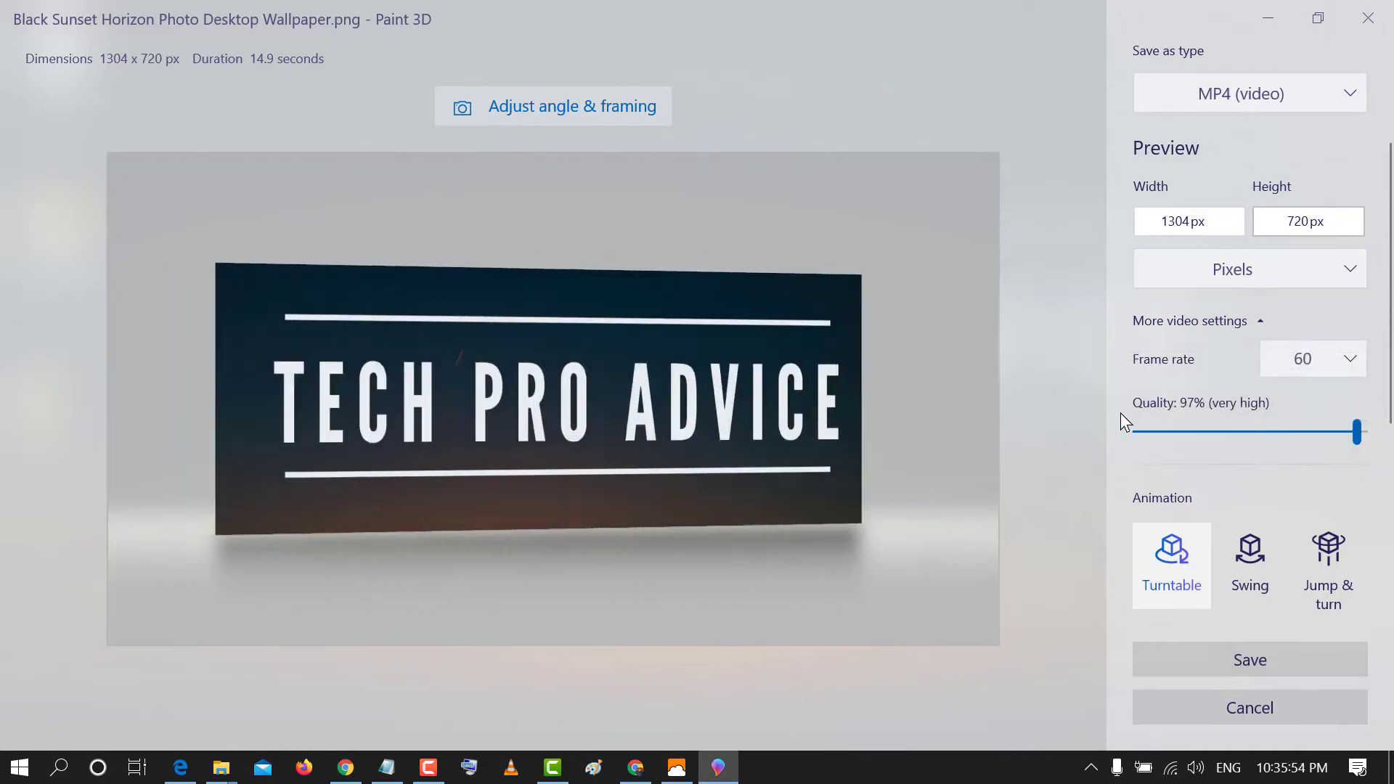
scroll("down", 3)
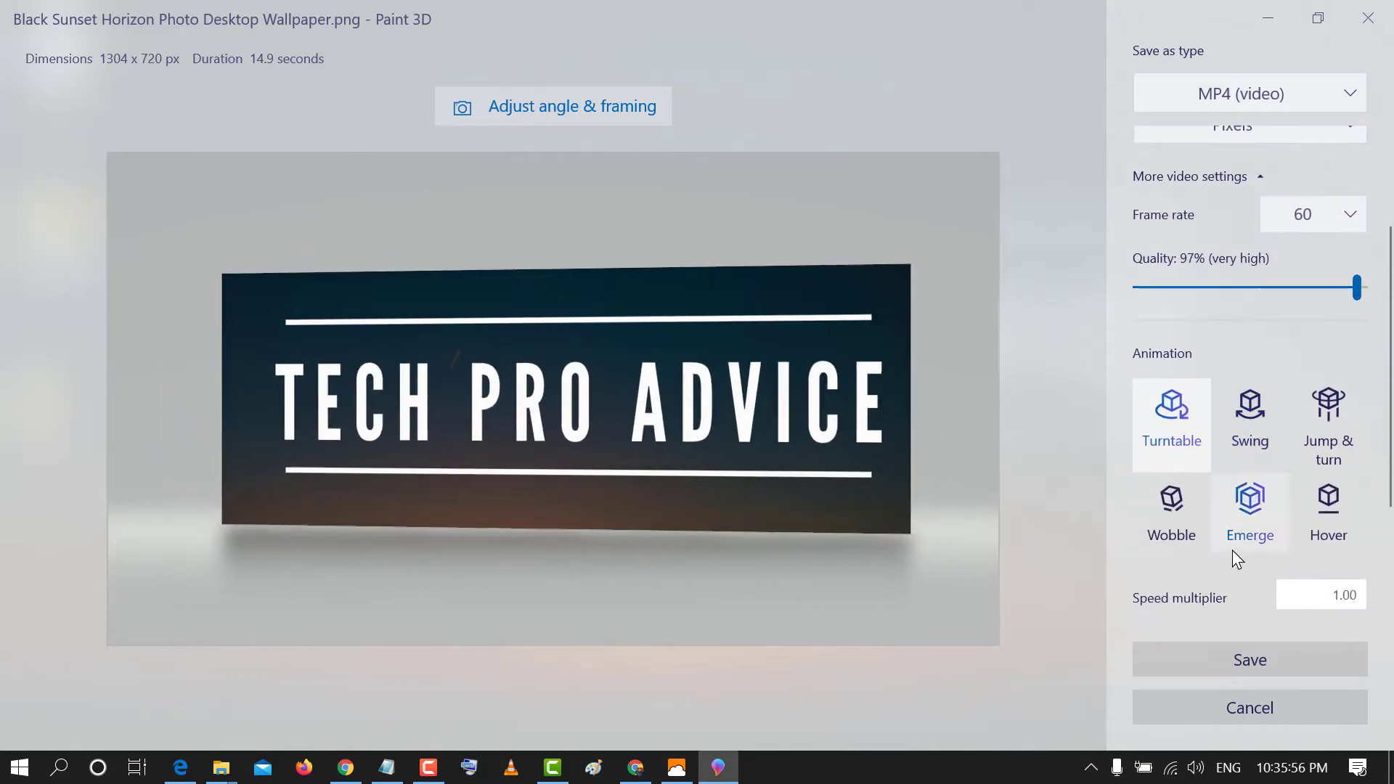
Use Jump & turn animation at 0.25 speed with 5 loops, keep MP4, and save
left_click(1171, 425)
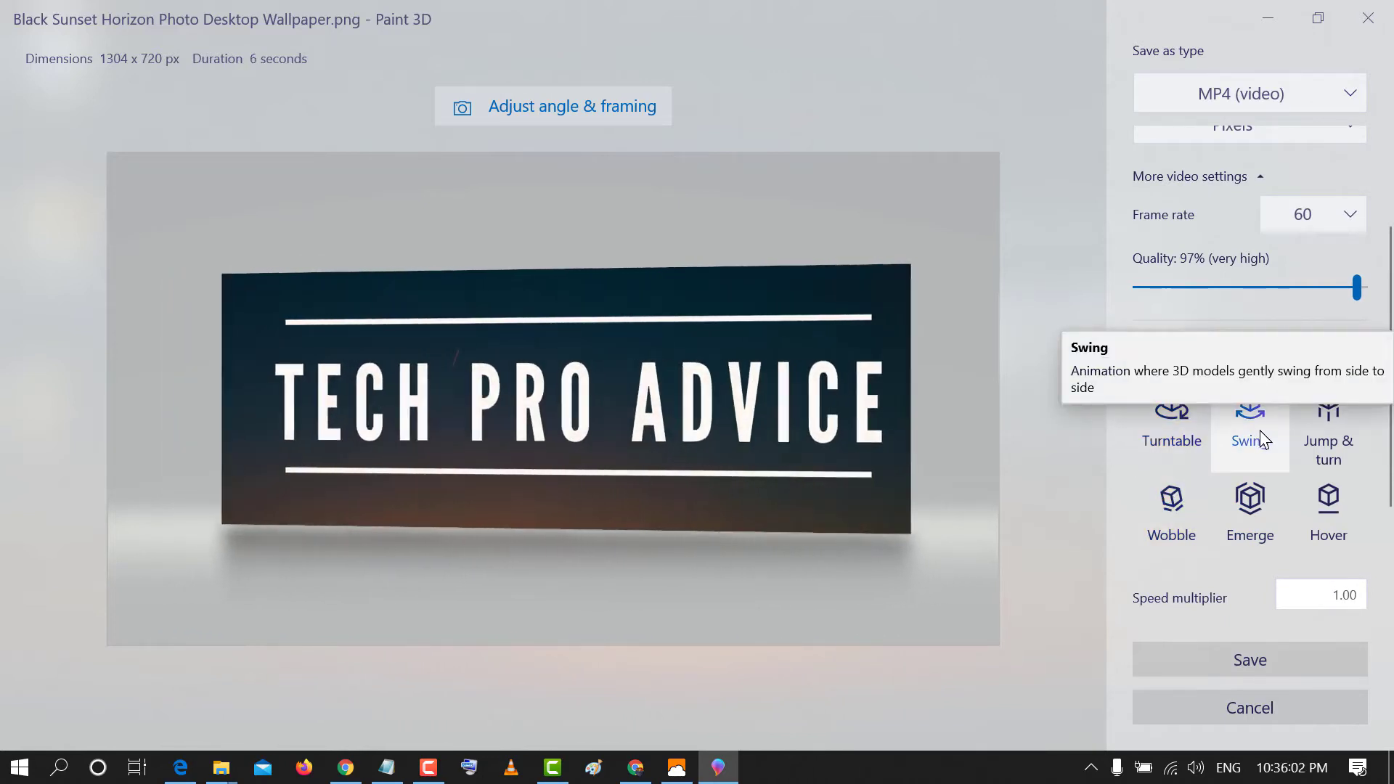
mouse_move(1328, 449)
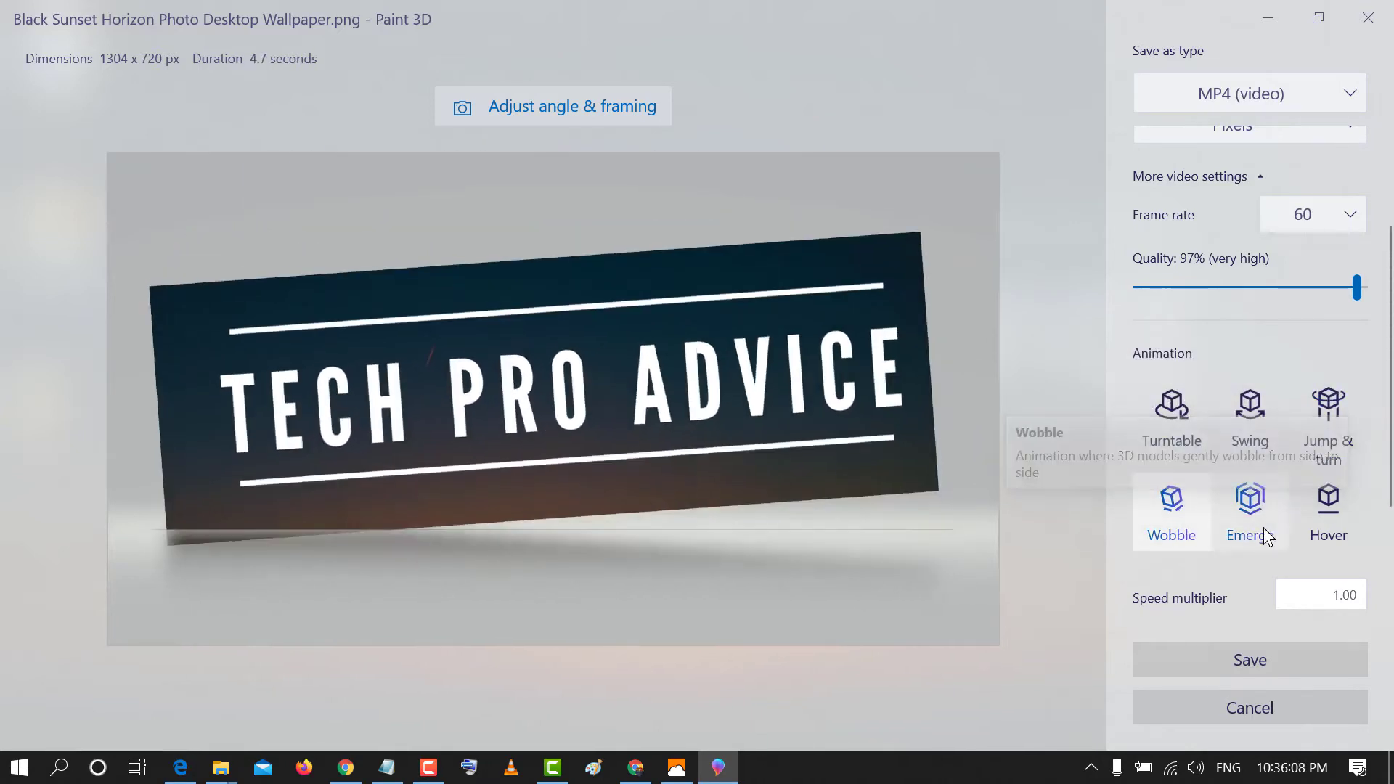
left_click(1249, 507)
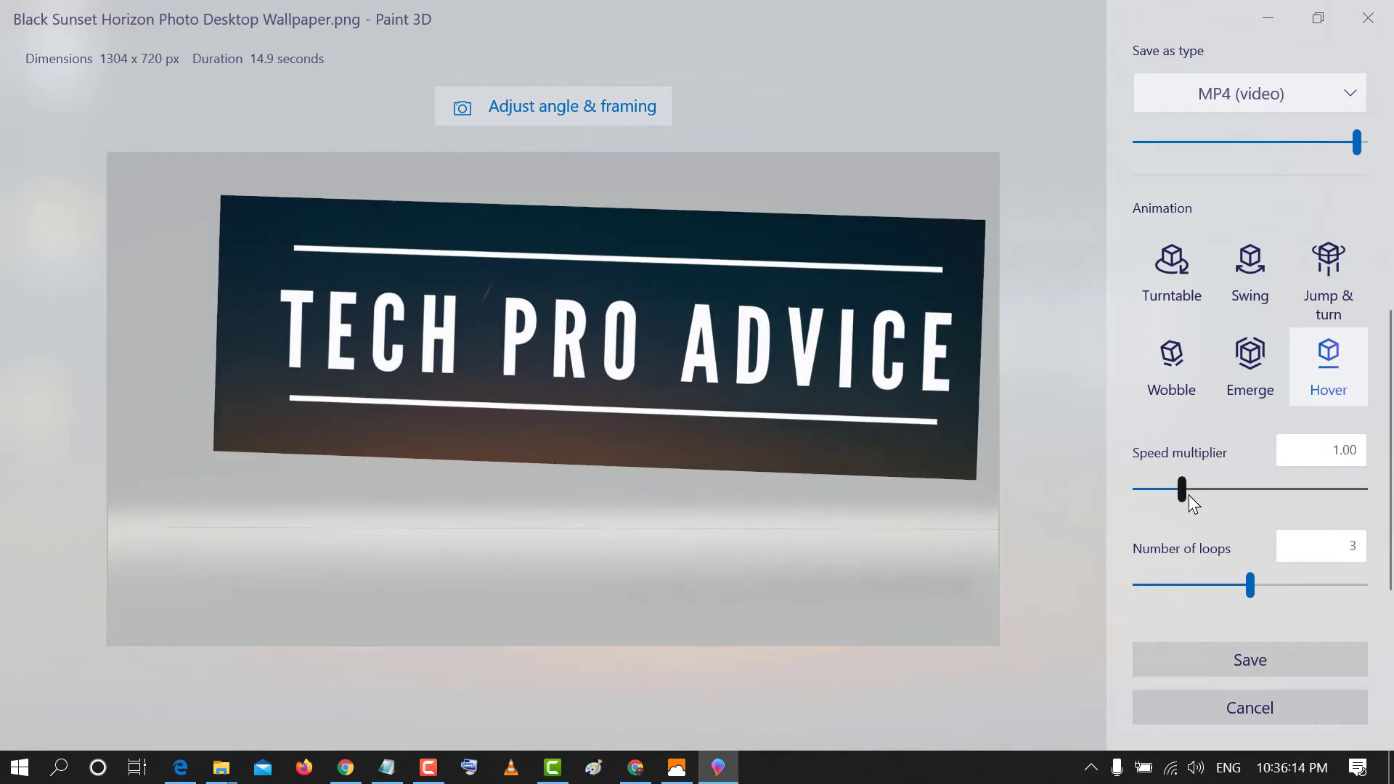
left_click(1249, 364)
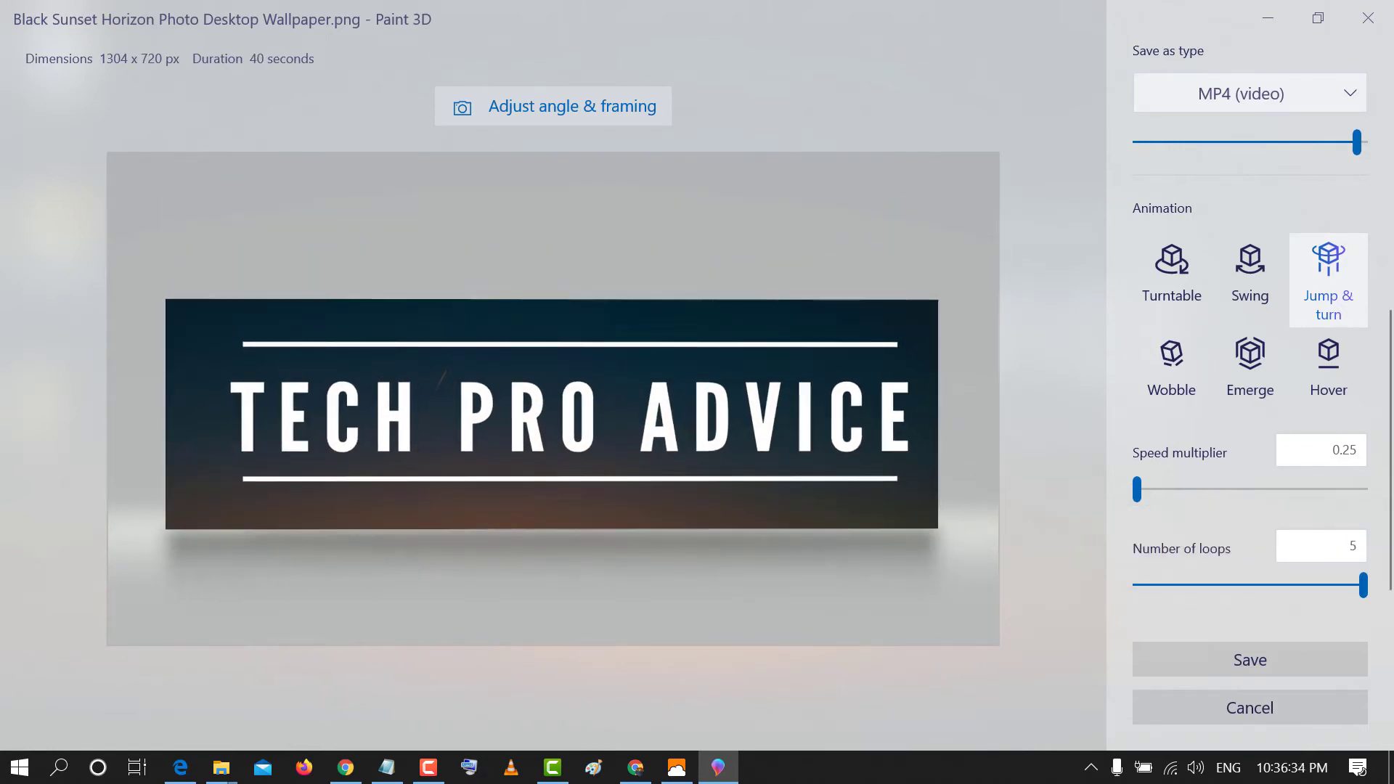
left_click(1248, 355)
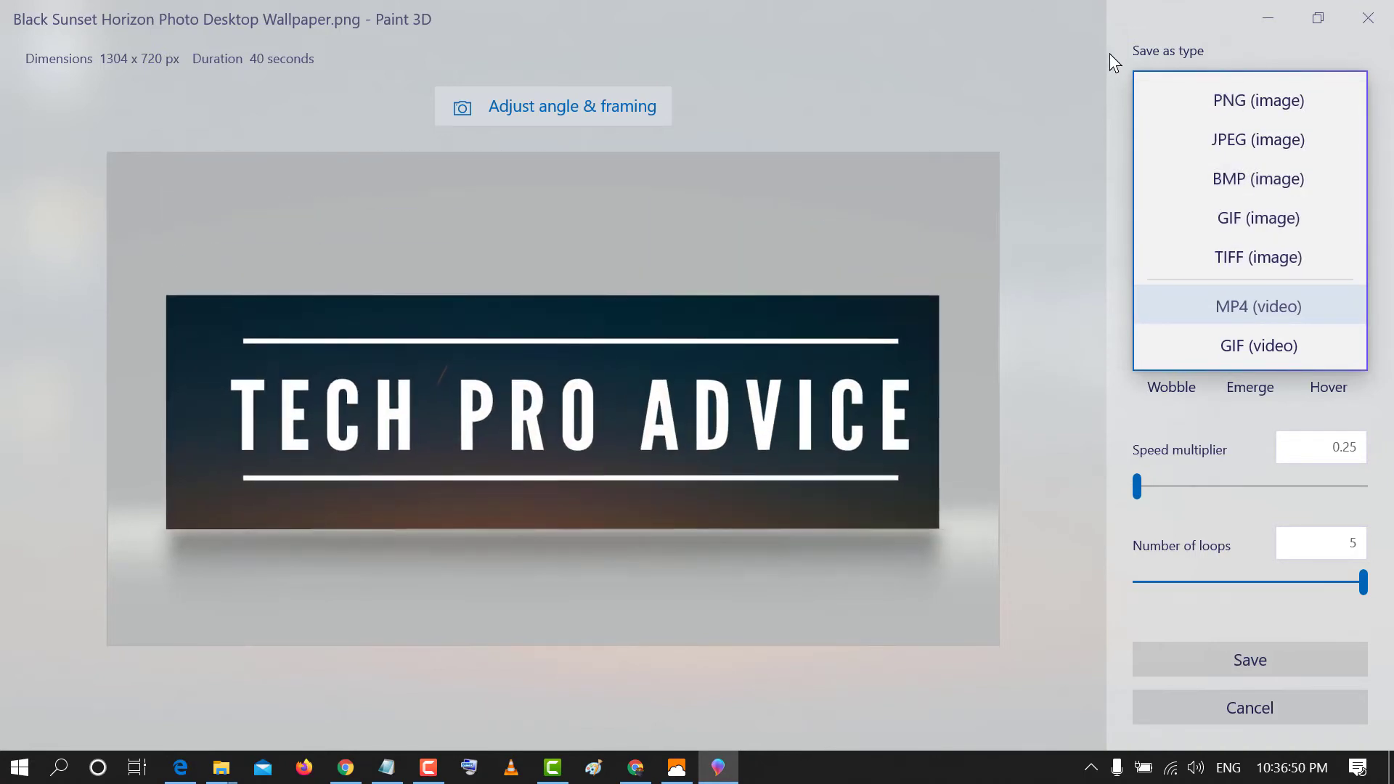
left_click(1257, 306)
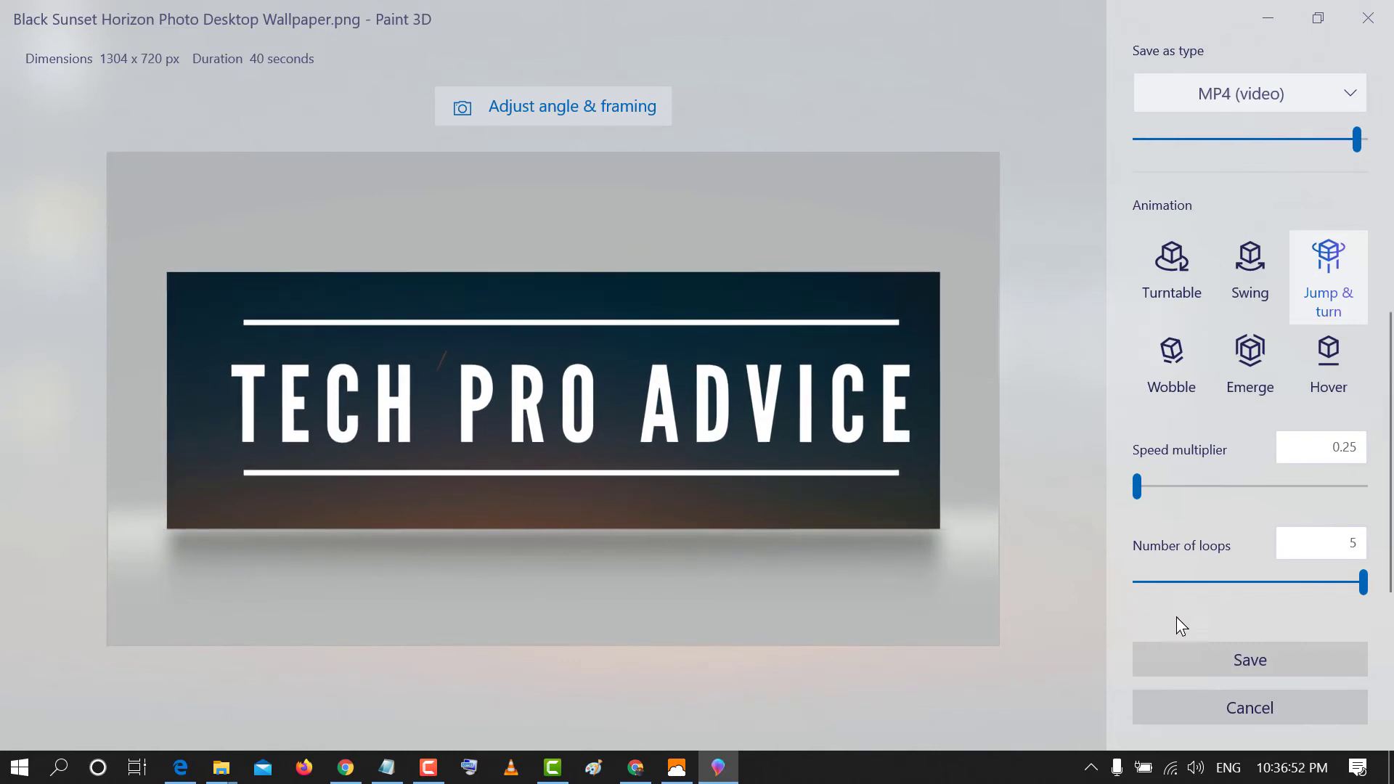
left_click(1248, 660)
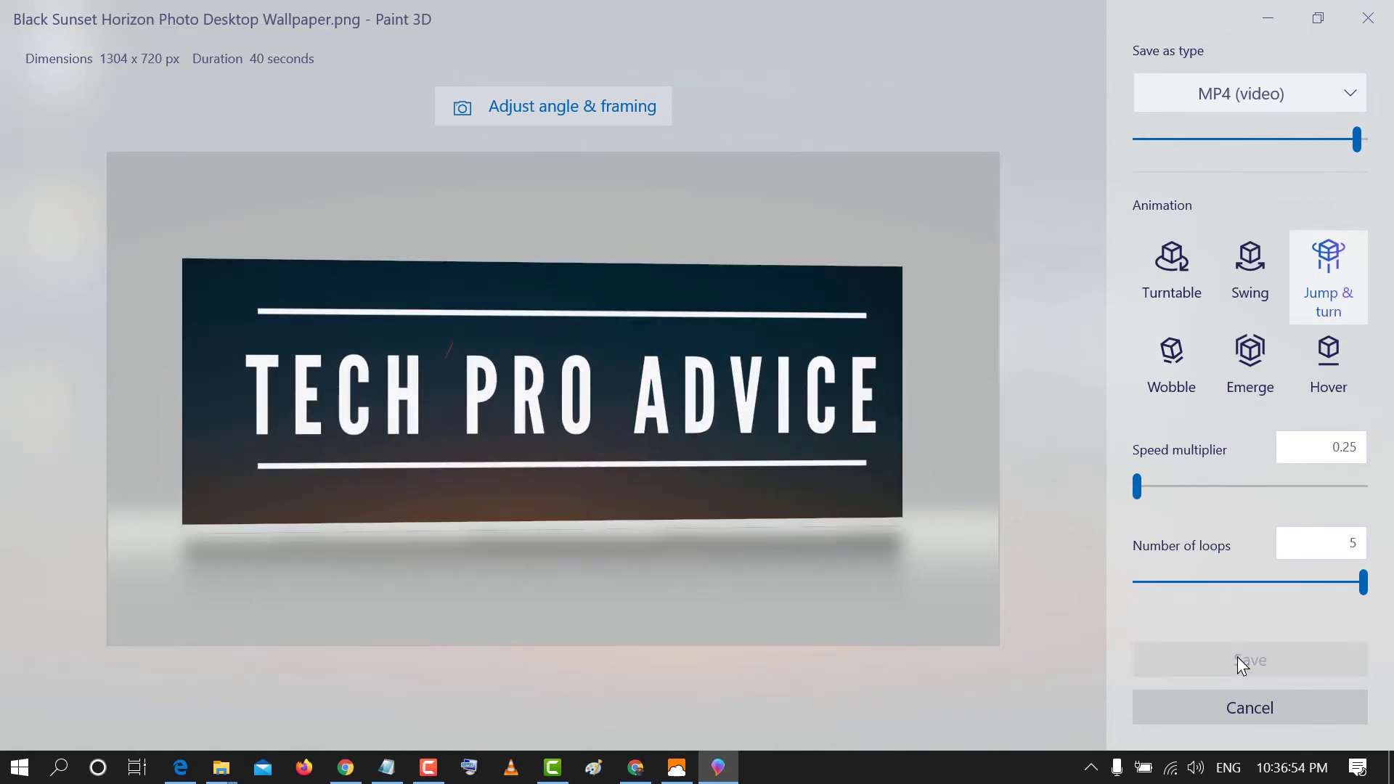
left_click(1248, 660)
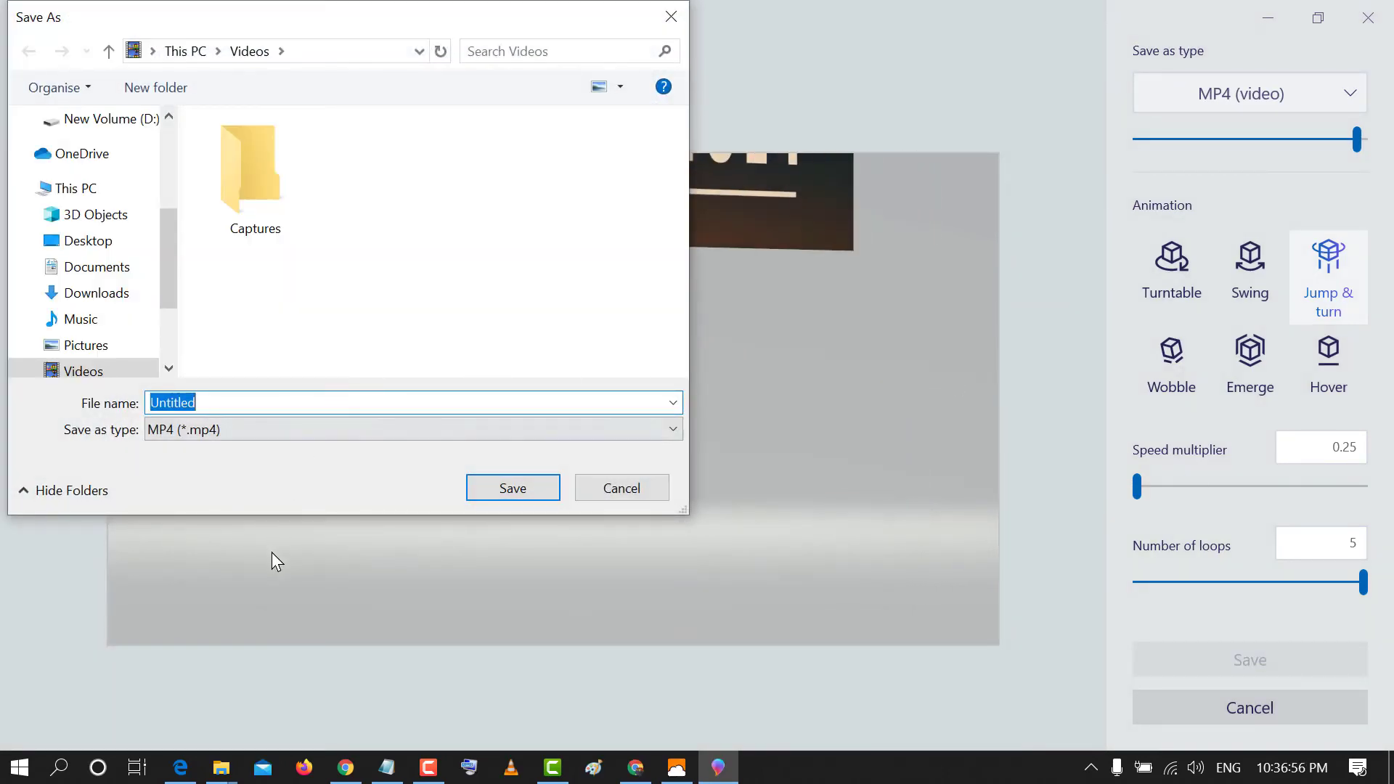
Save the video as 'test2' in the Desktop folder
type("te")
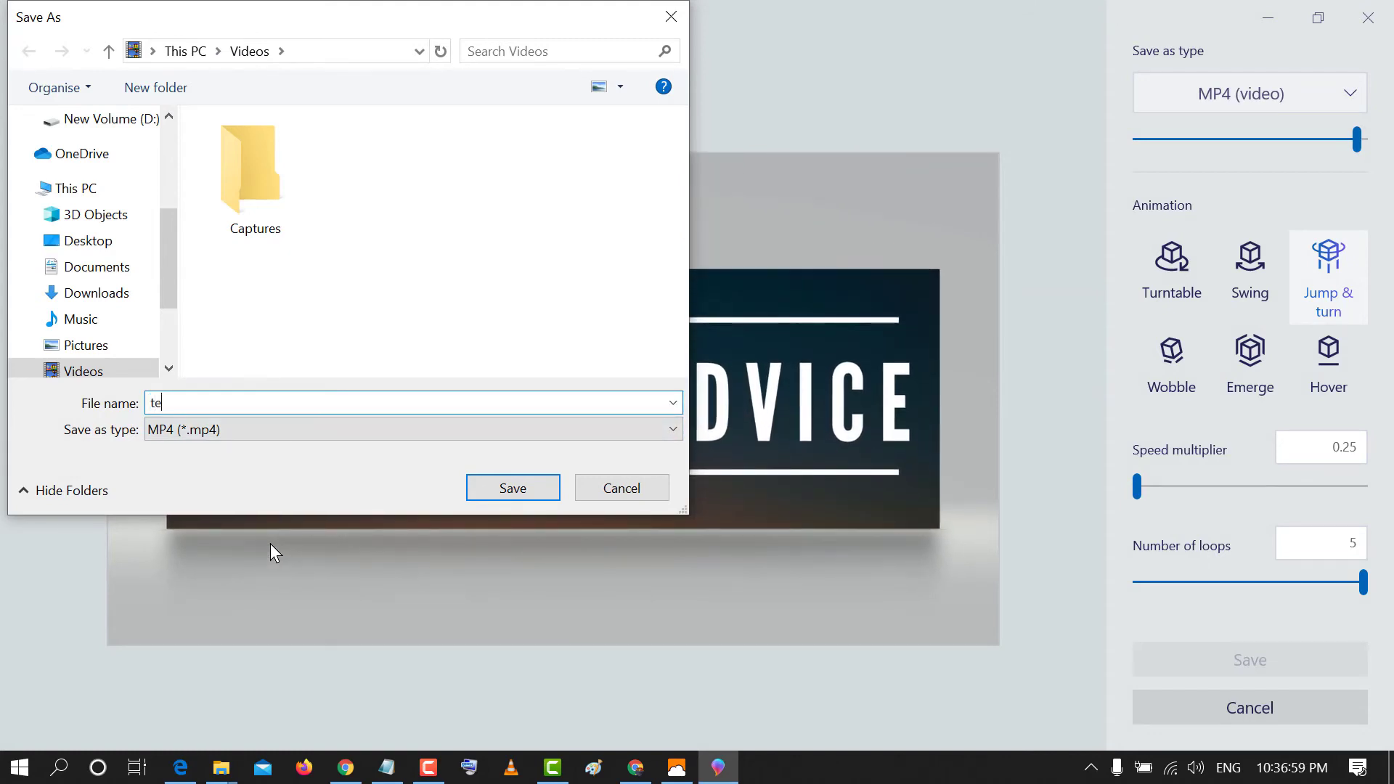
type("st2")
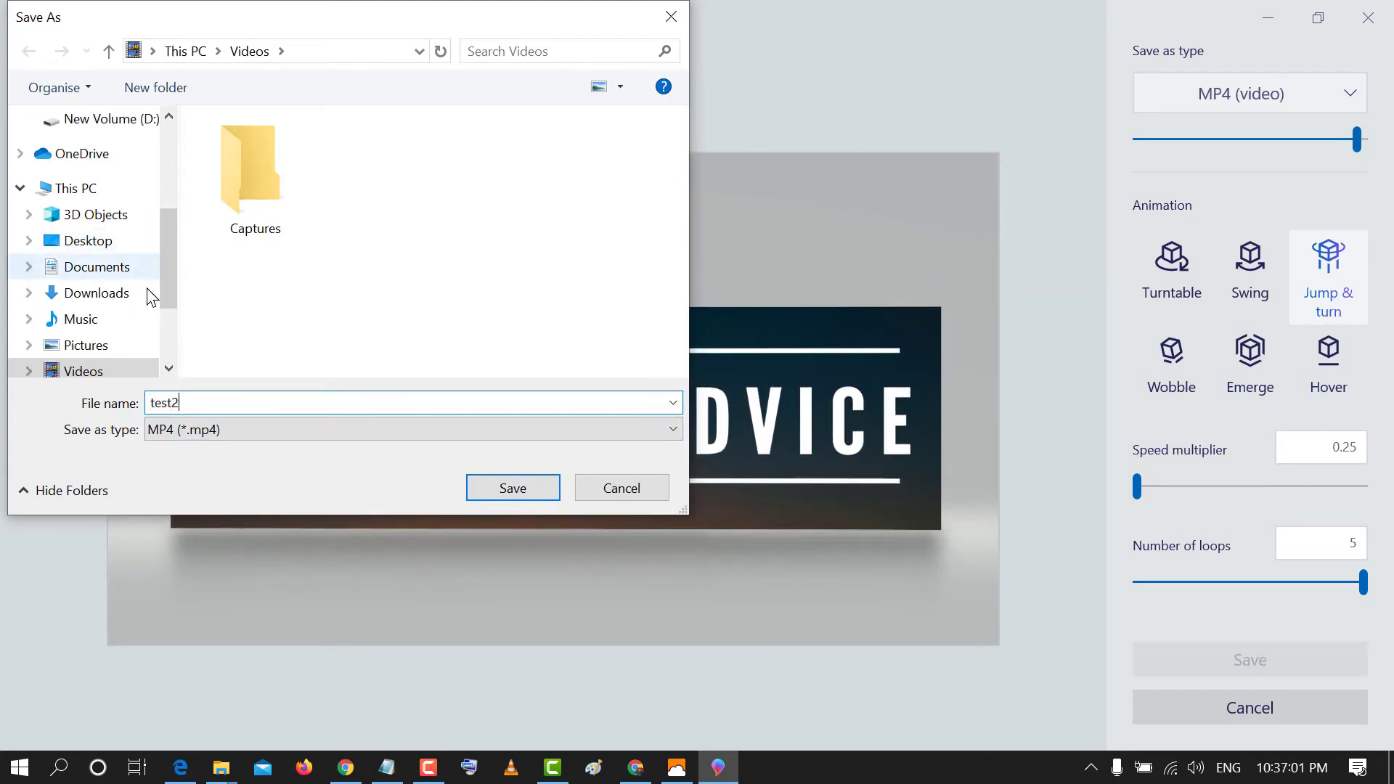
left_click(86, 240)
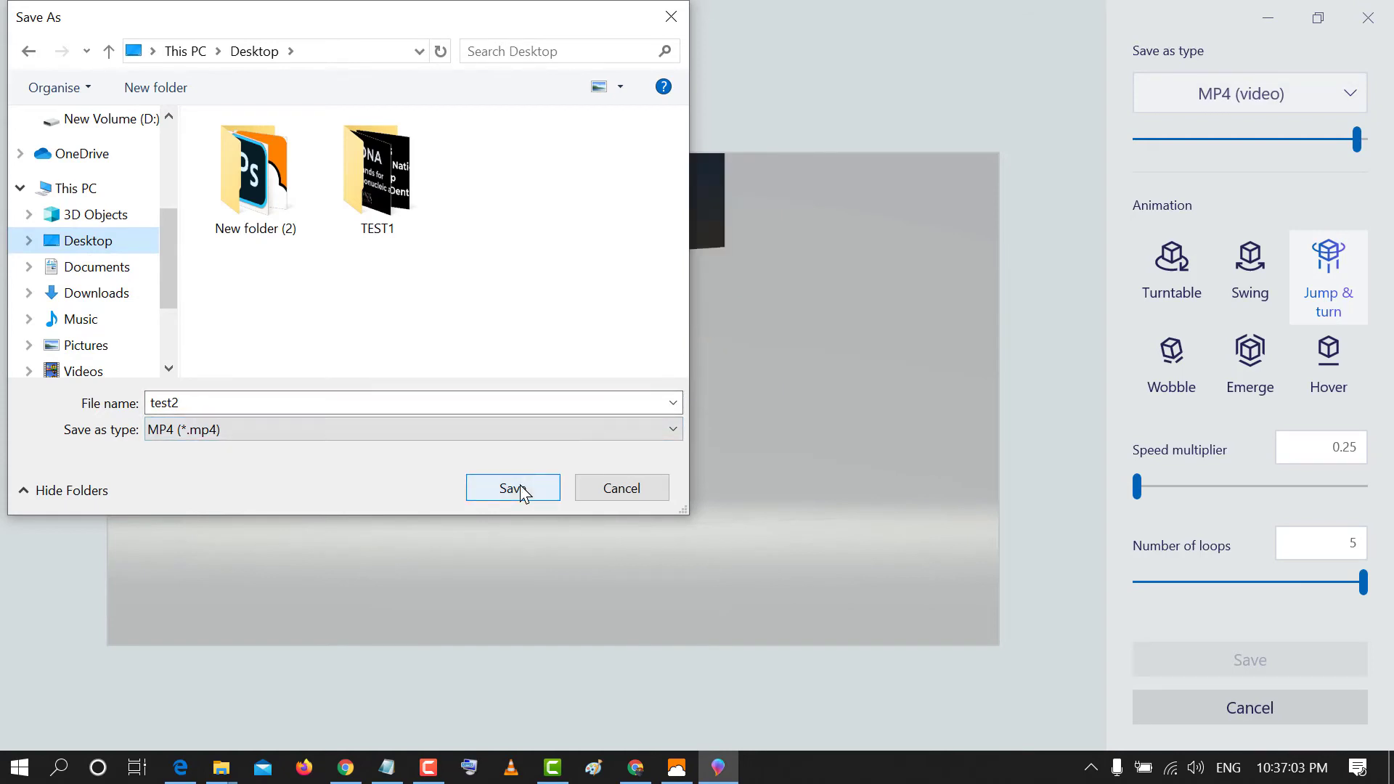
left_click(513, 488)
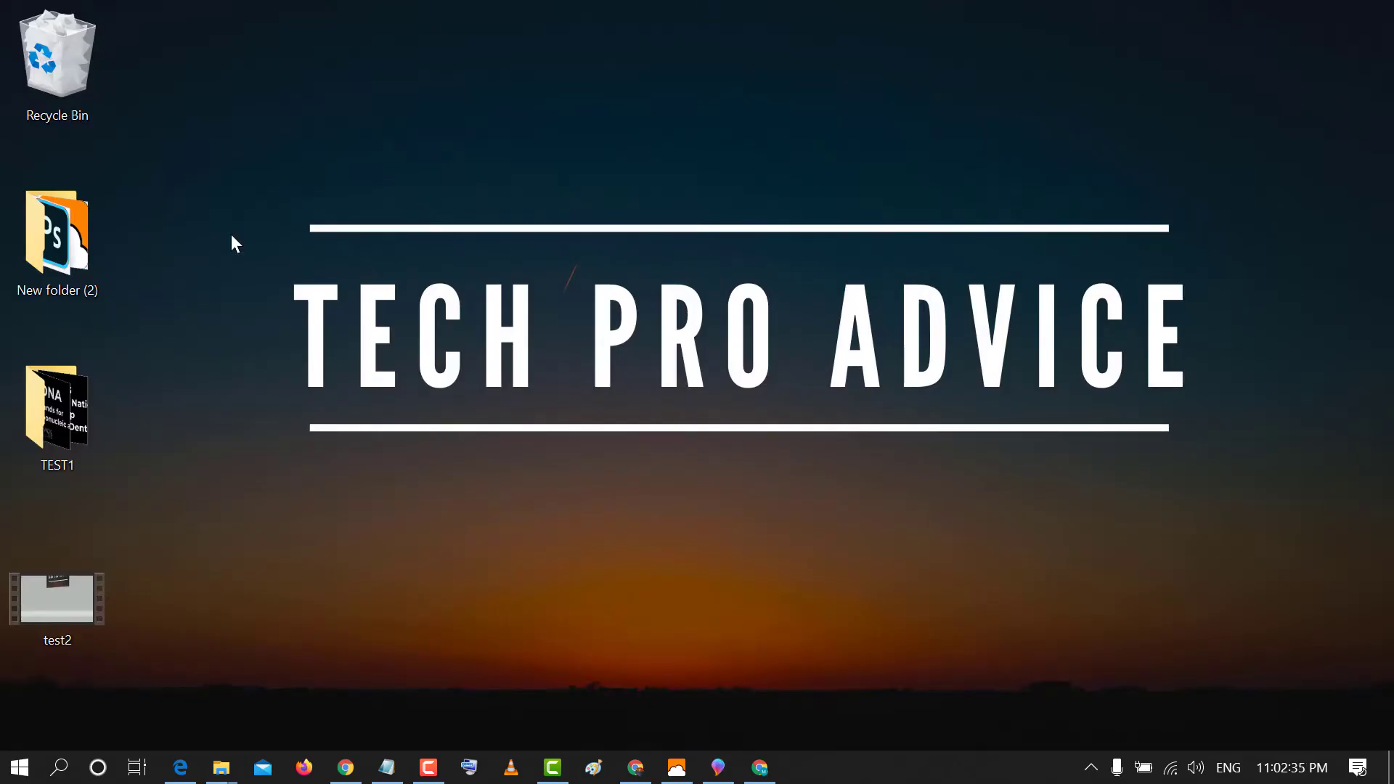
Open test2 from the desktop in Movies & TV and play it full screen
double_click(56, 599)
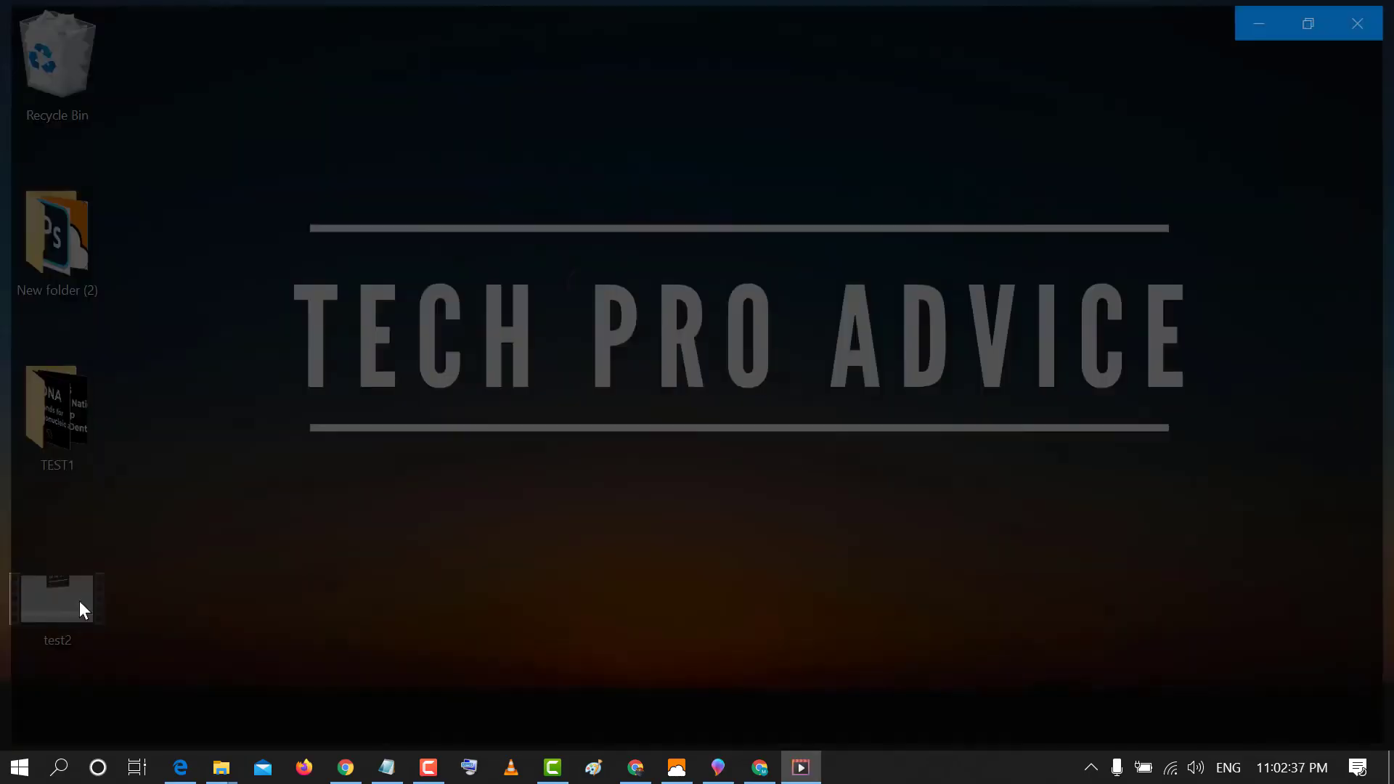
double_click(56, 599)
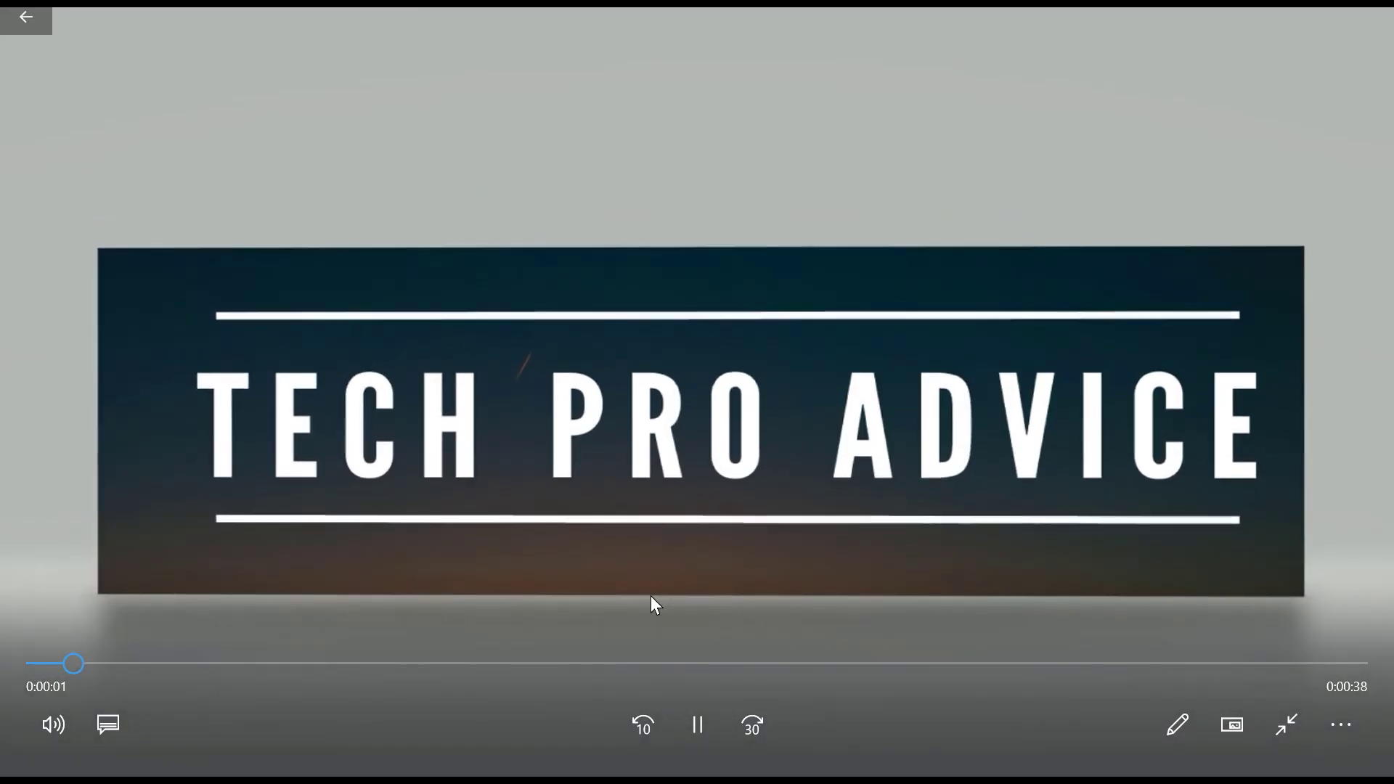